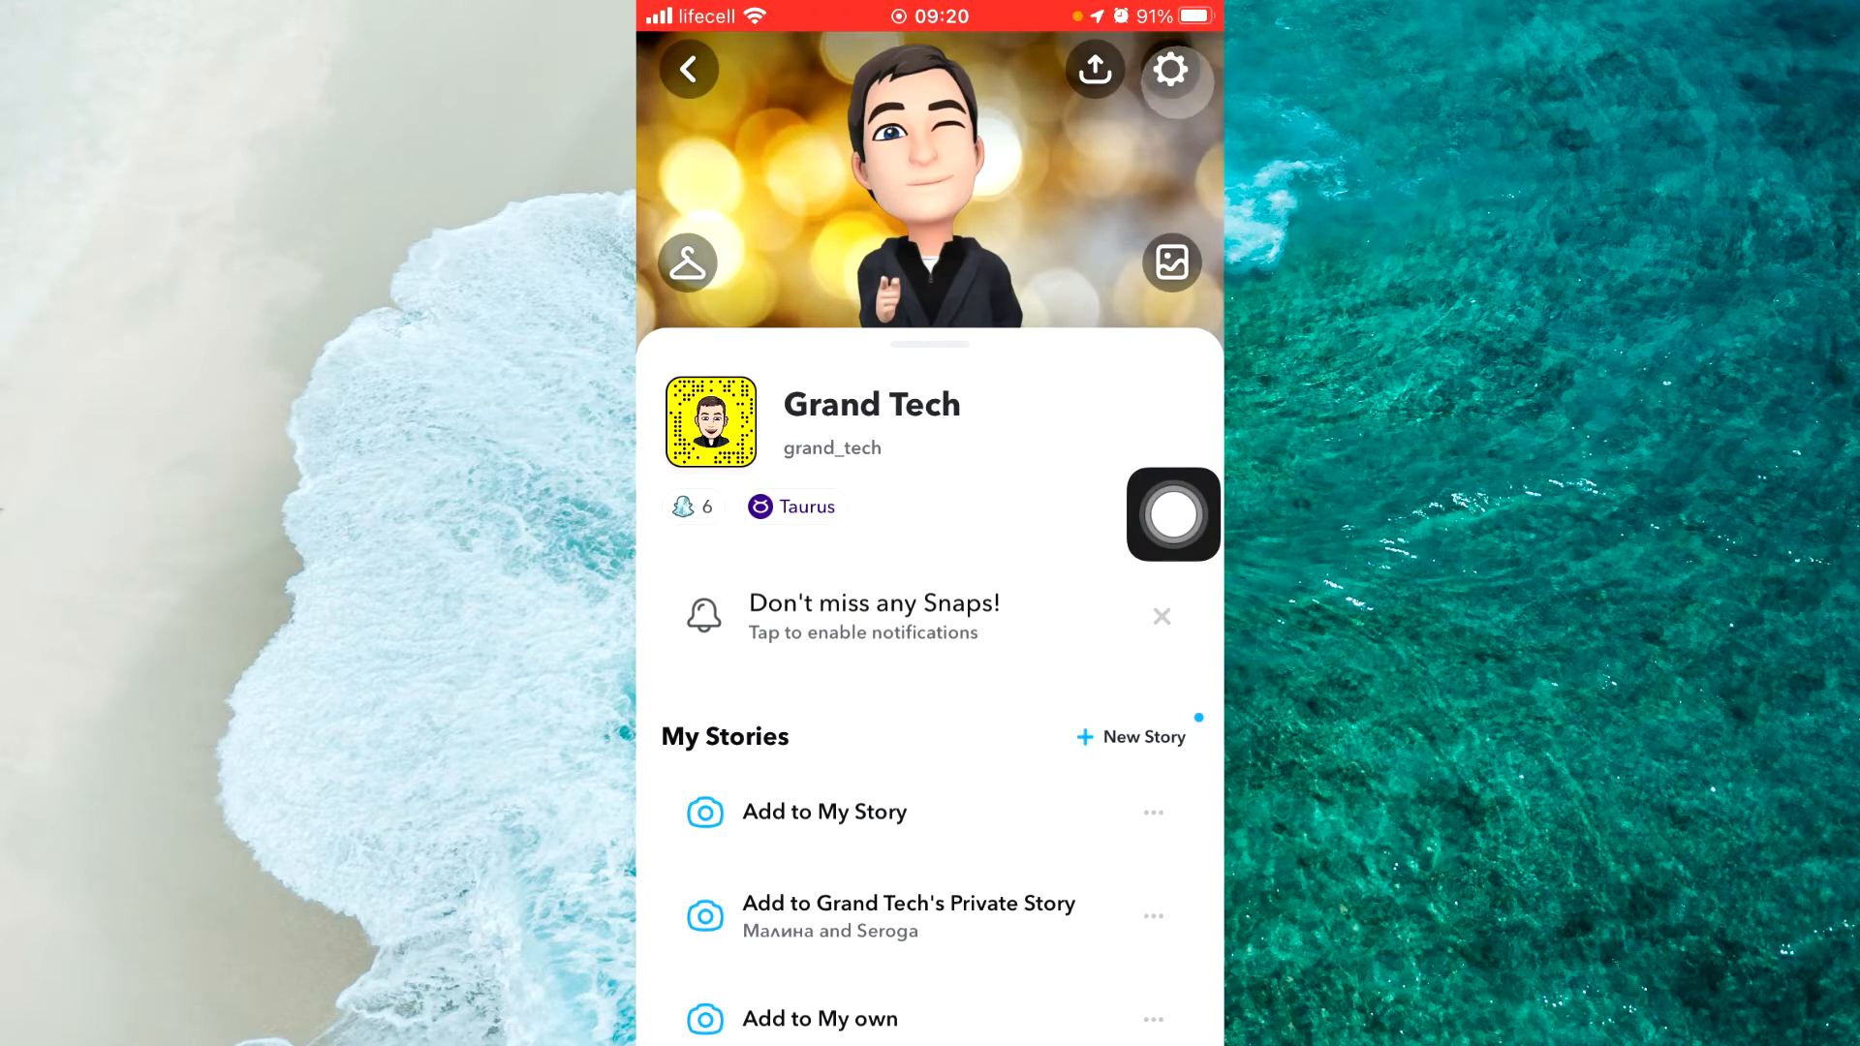
Go from the profile into Settings and scroll down to the My Data option under Account Actions
{"action": "left_click", "coordinate": [1172, 70]}
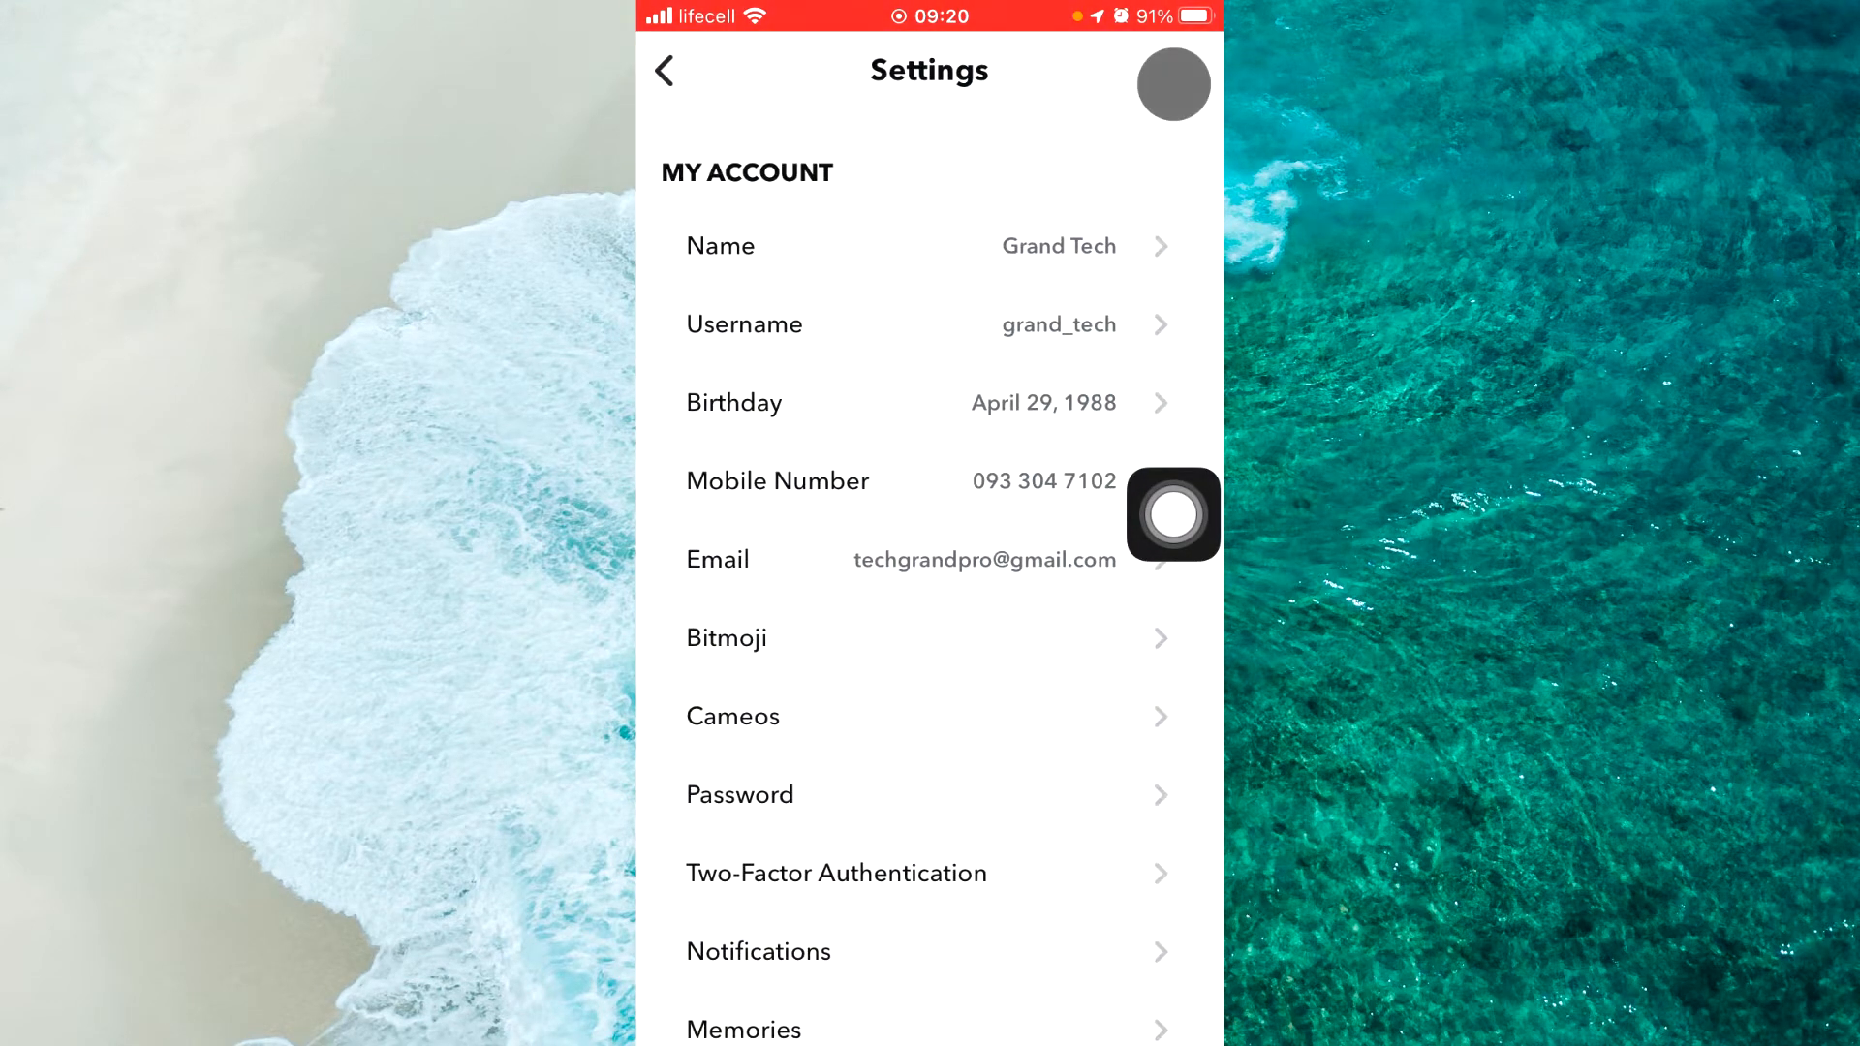
{"action": "scroll", "scroll_direction": "down", "scroll_amount": 3}
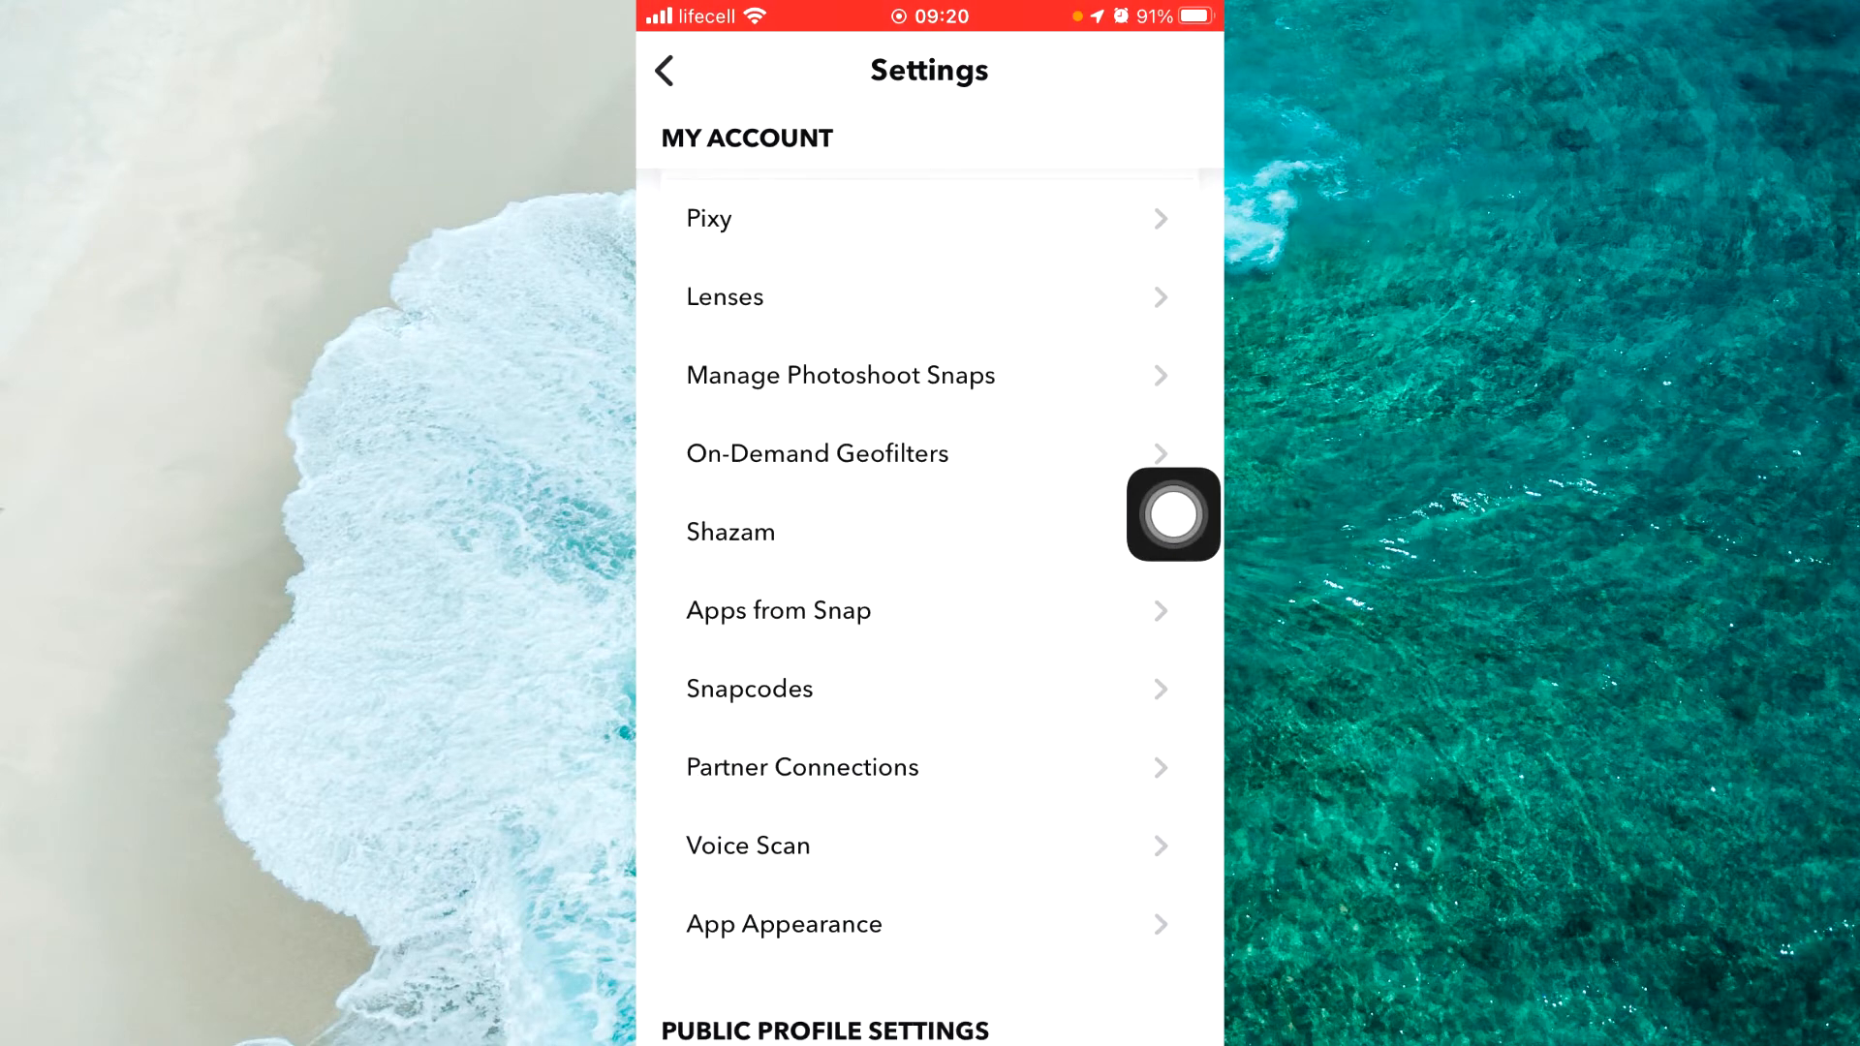
{"action": "scroll", "scroll_direction": "down", "scroll_amount": 3}
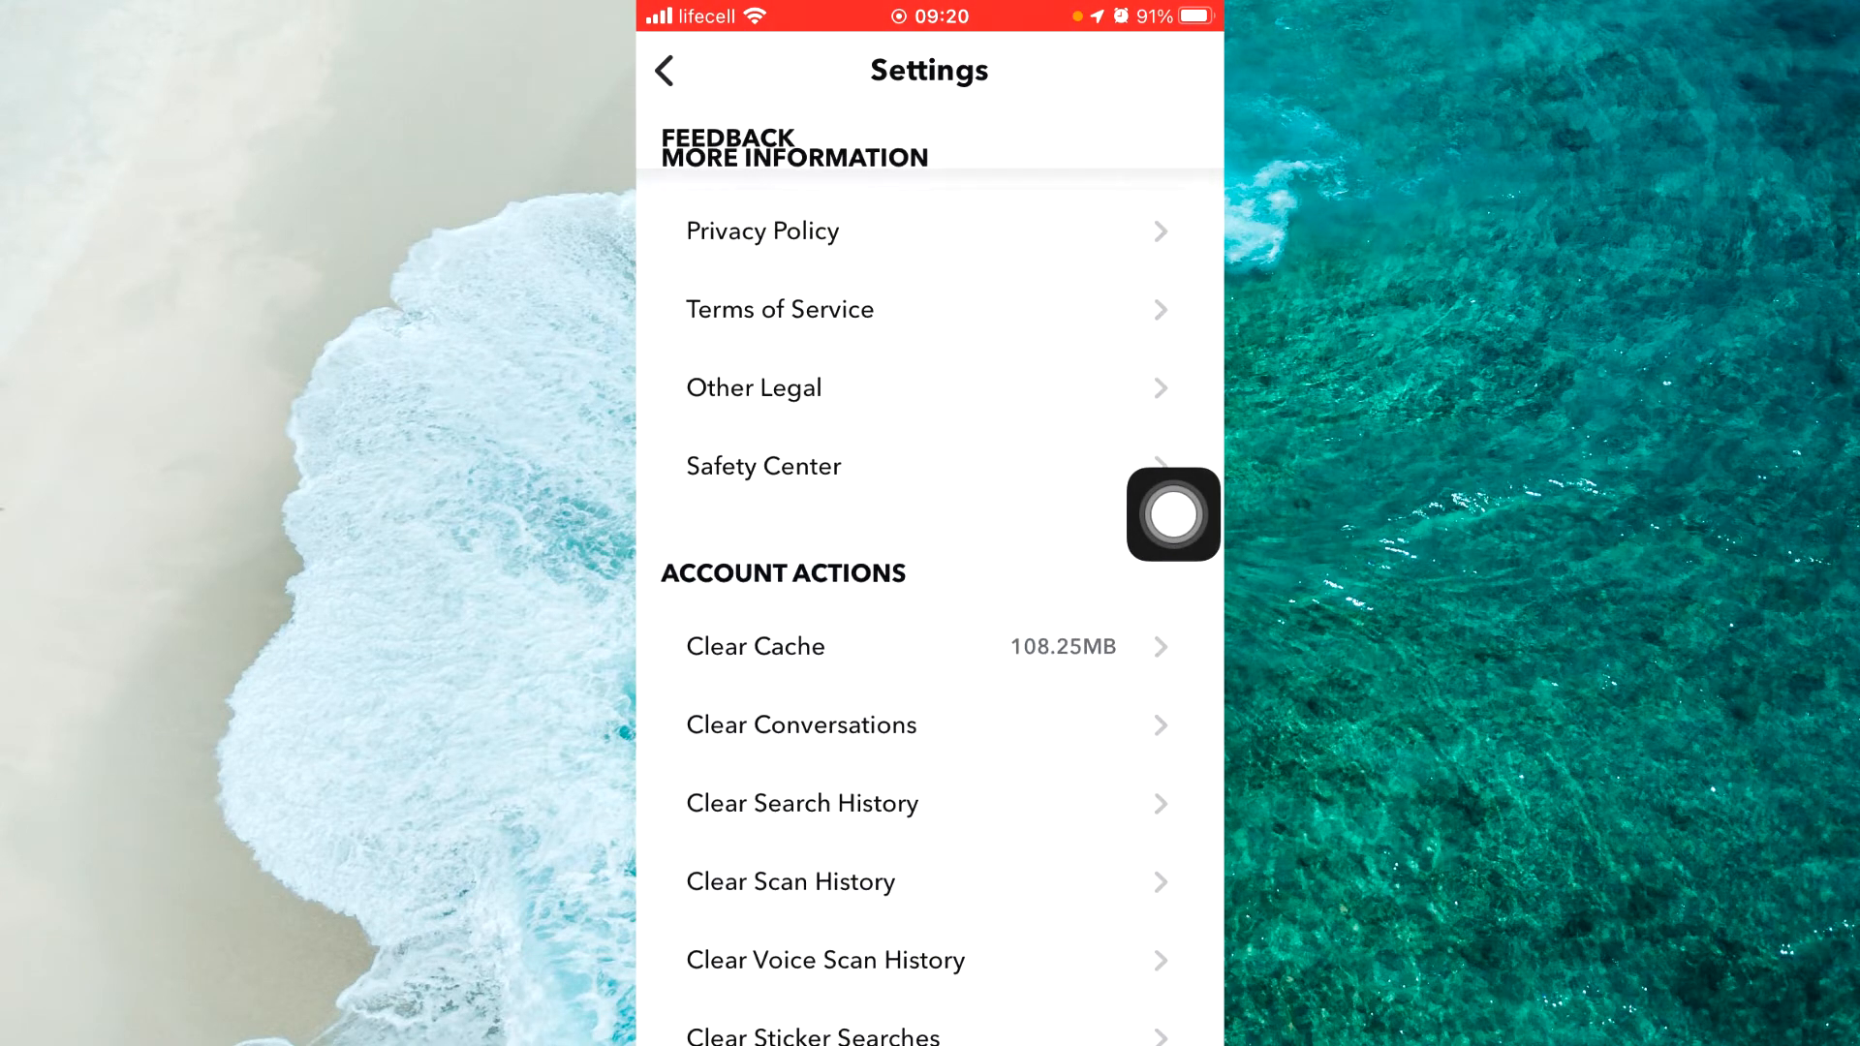
{"action": "scroll", "scroll_direction": "down", "scroll_amount": 3}
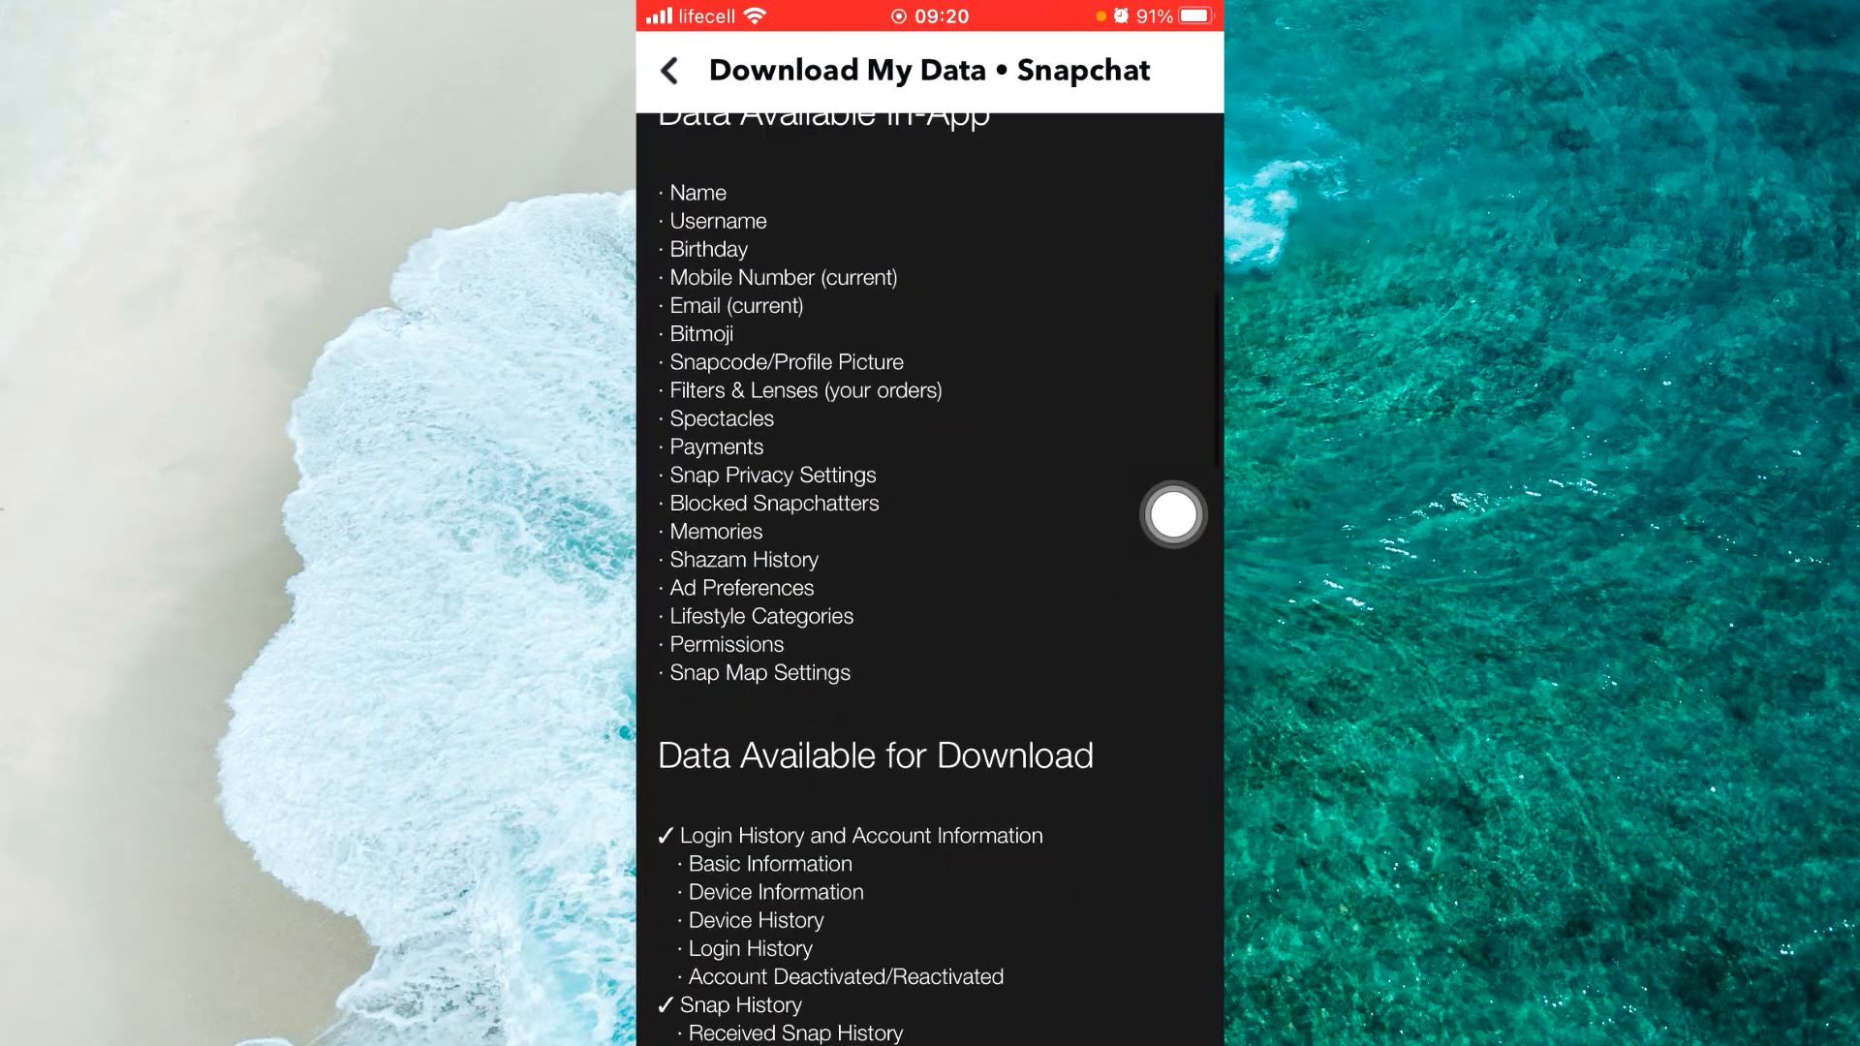
{"action": "scroll", "scroll_direction": "down", "scroll_amount": 3}
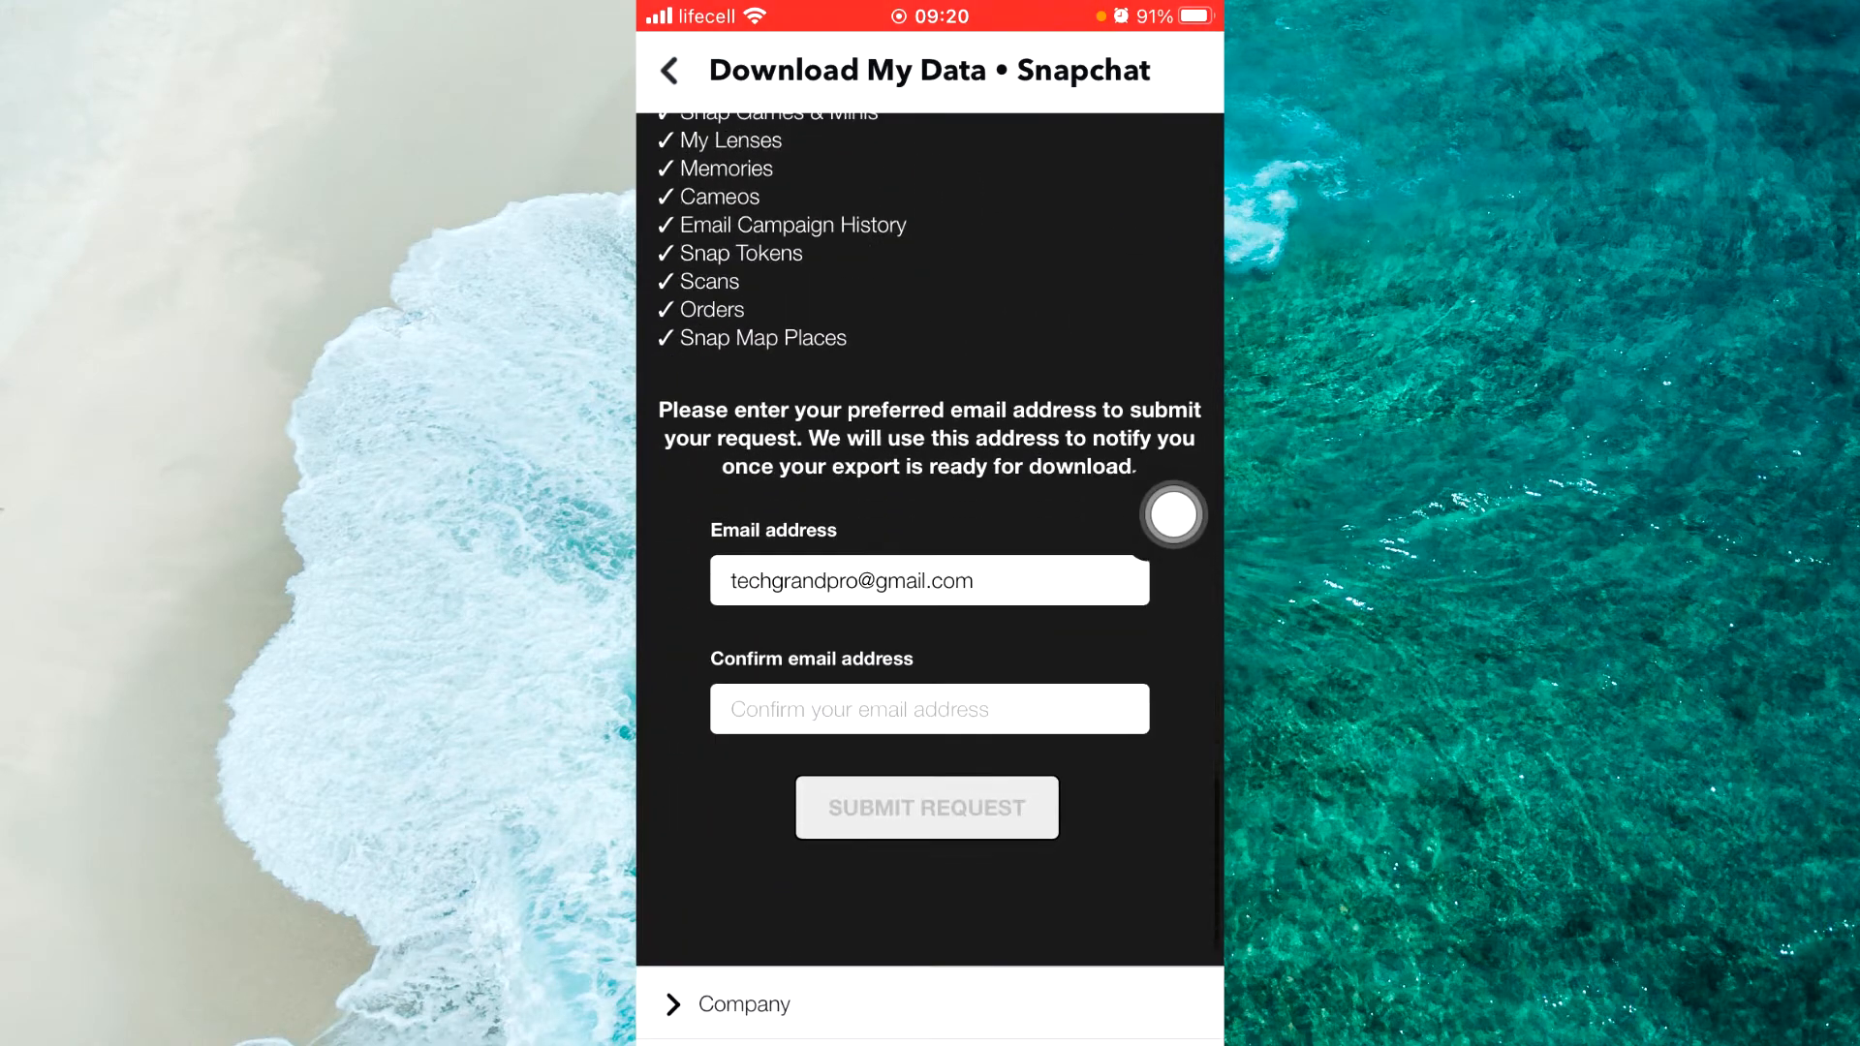
{"action": "scroll", "scroll_direction": "down", "scroll_amount": 3}
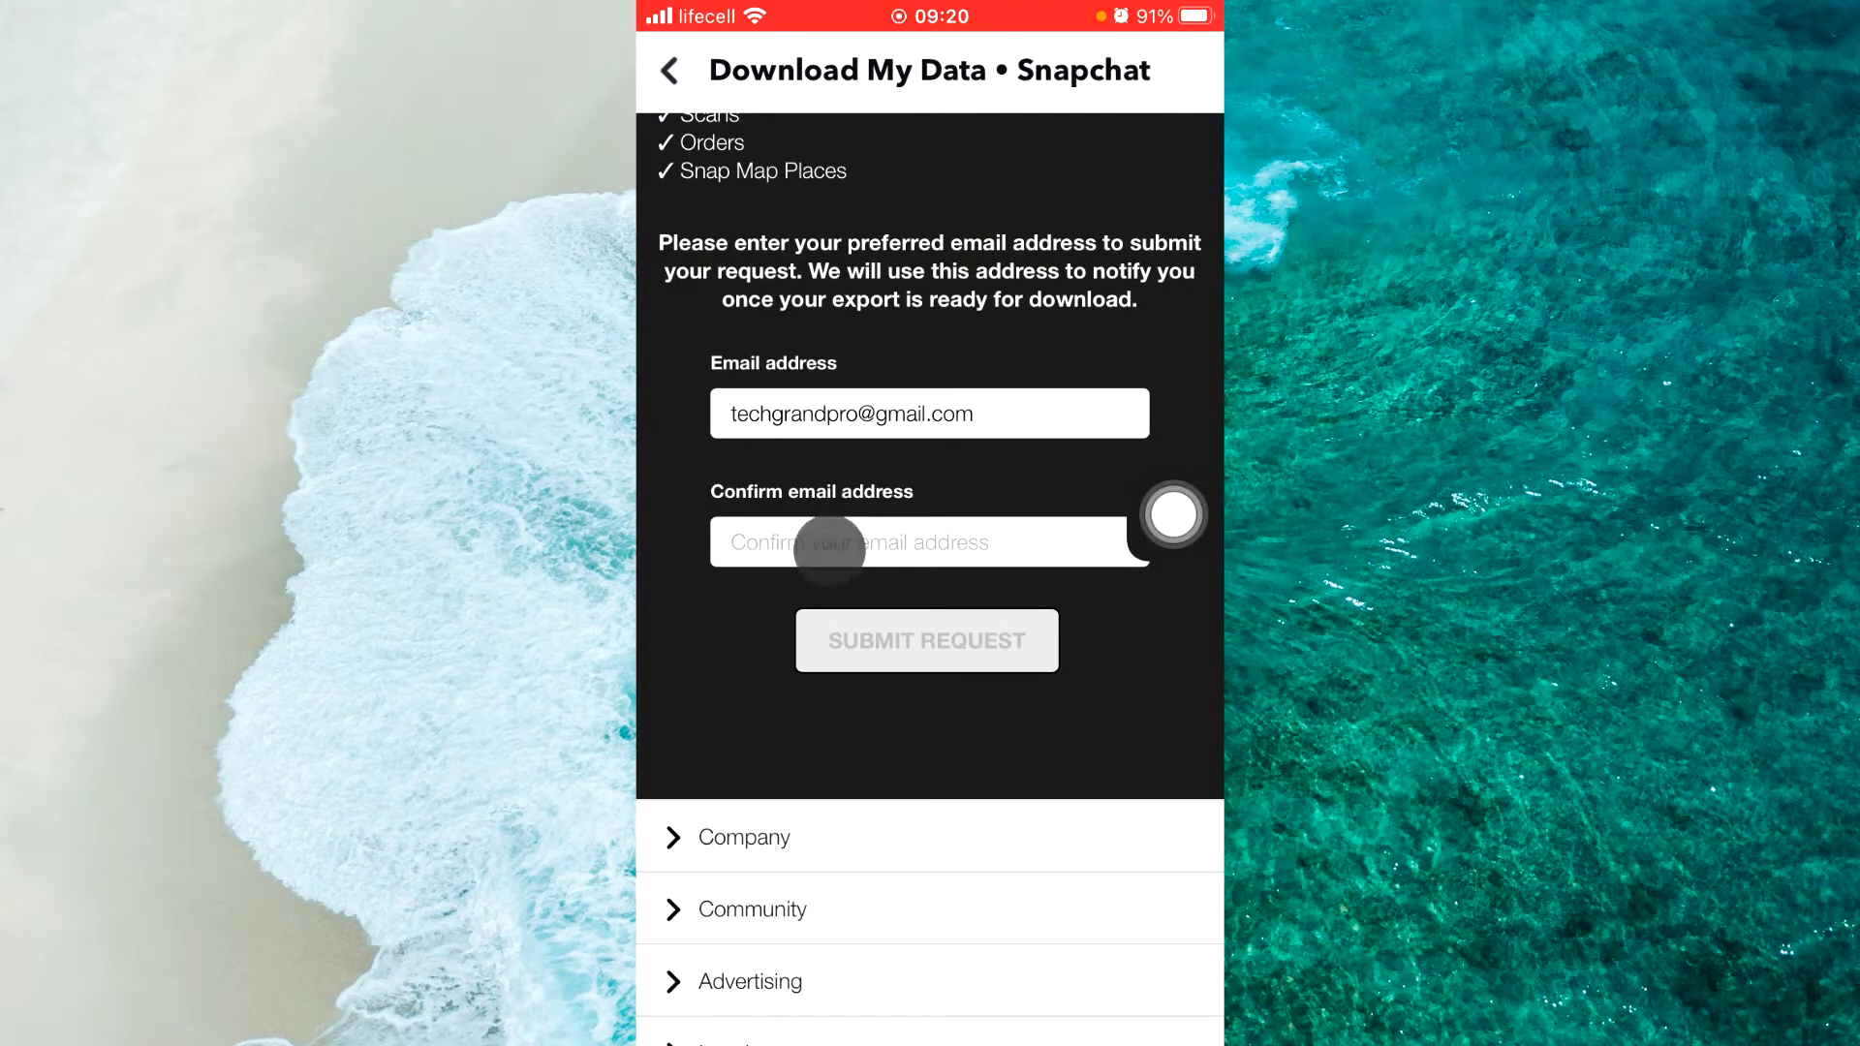
{"action": "left_click", "coordinate": [928, 542]}
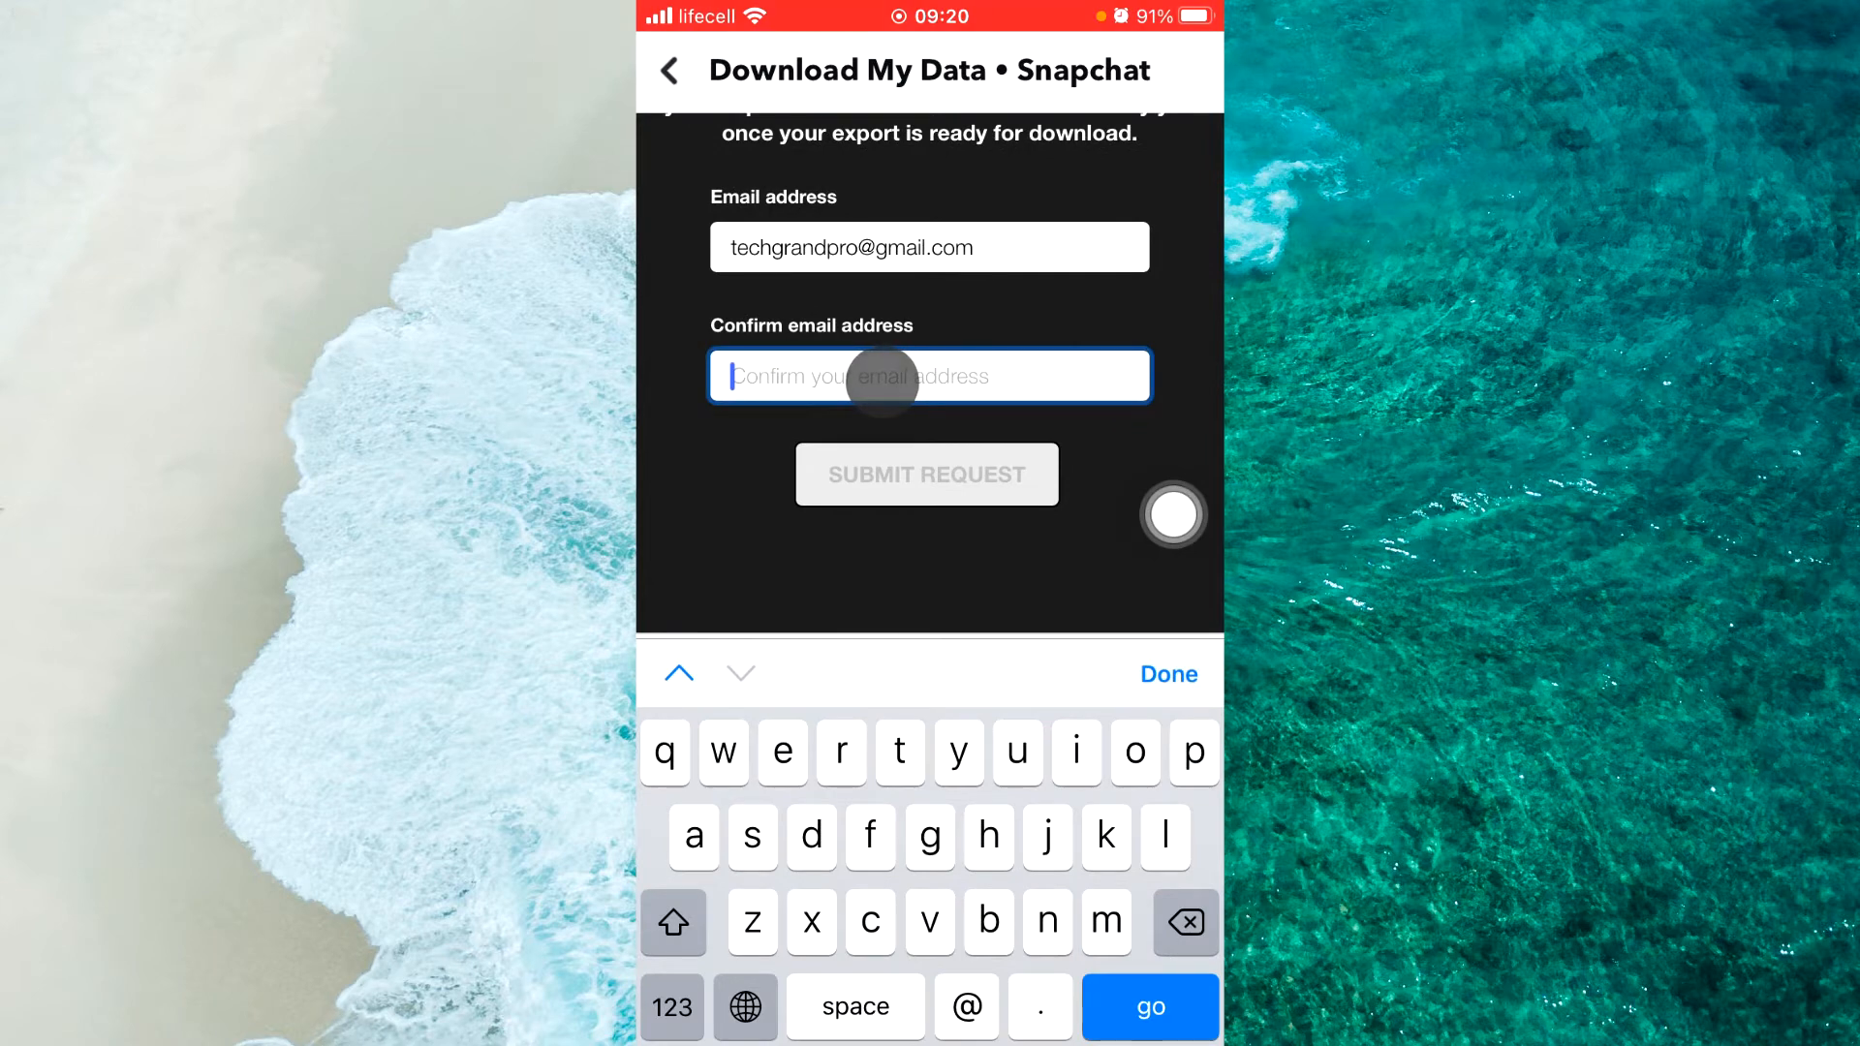
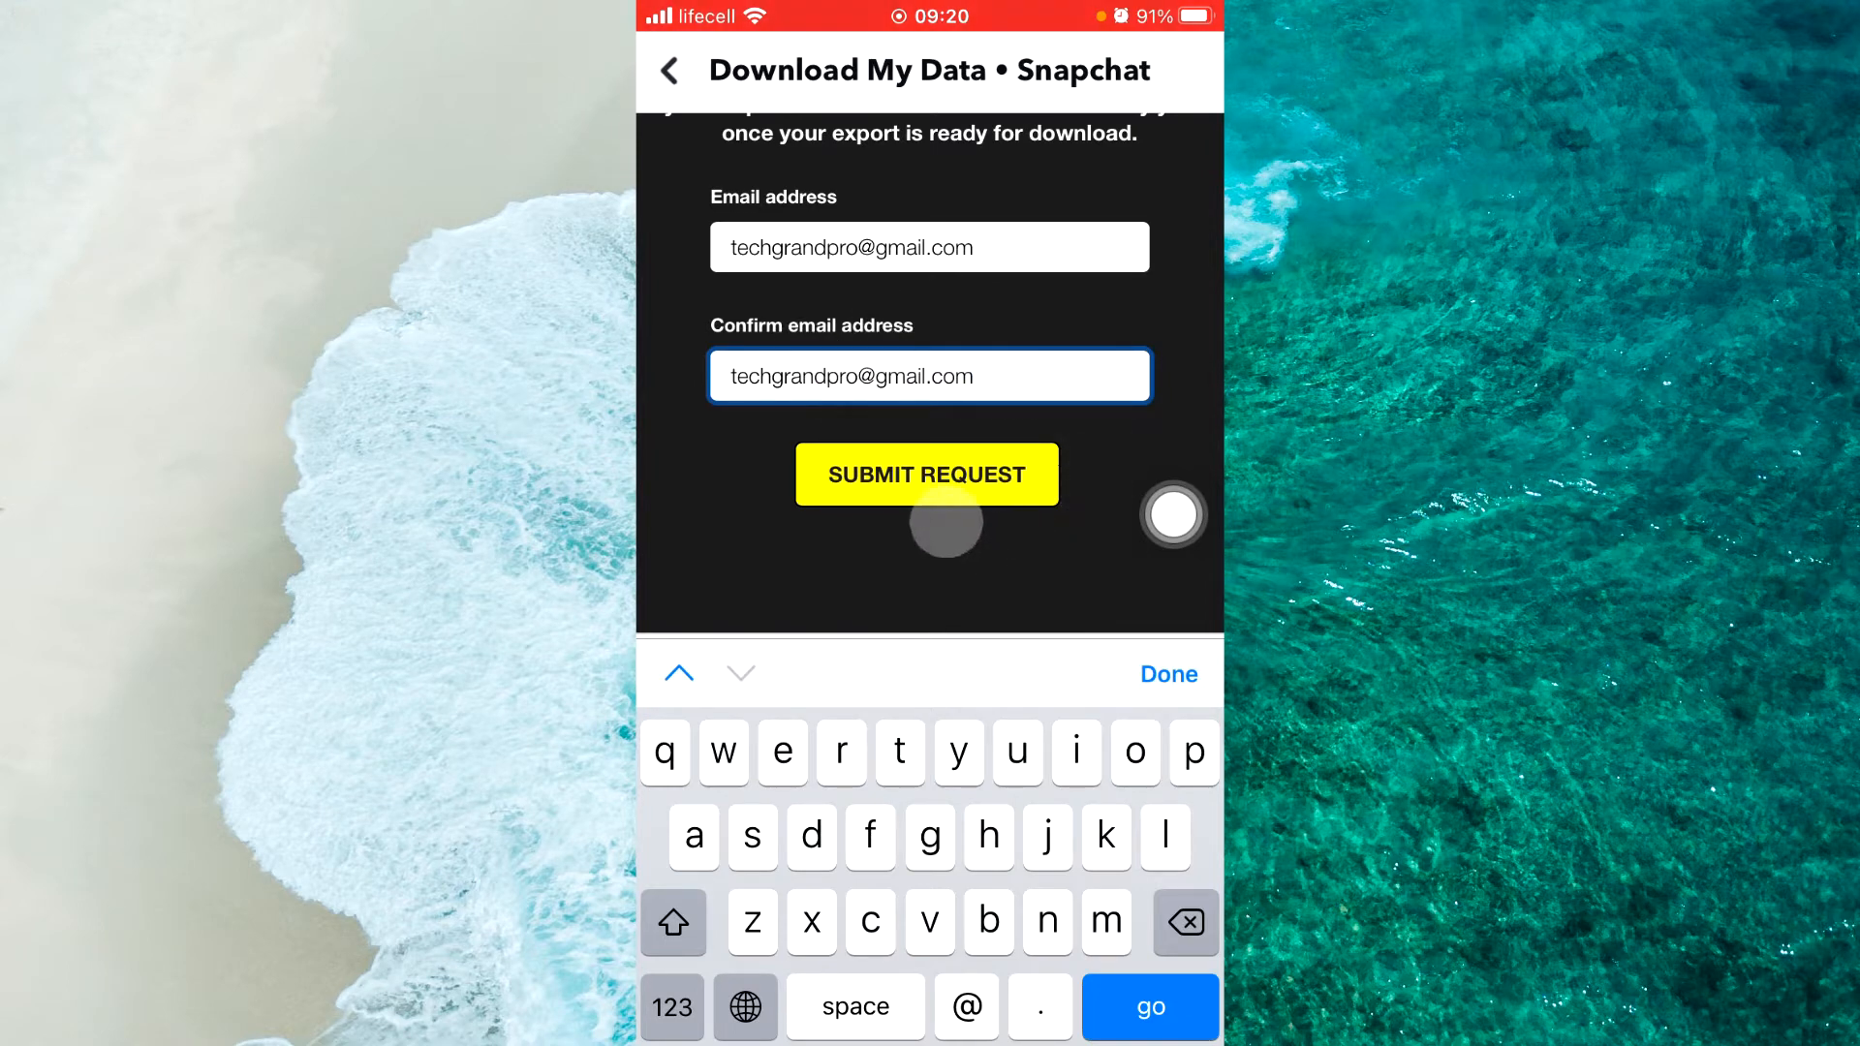
{"action": "left_click", "coordinate": [926, 475]}
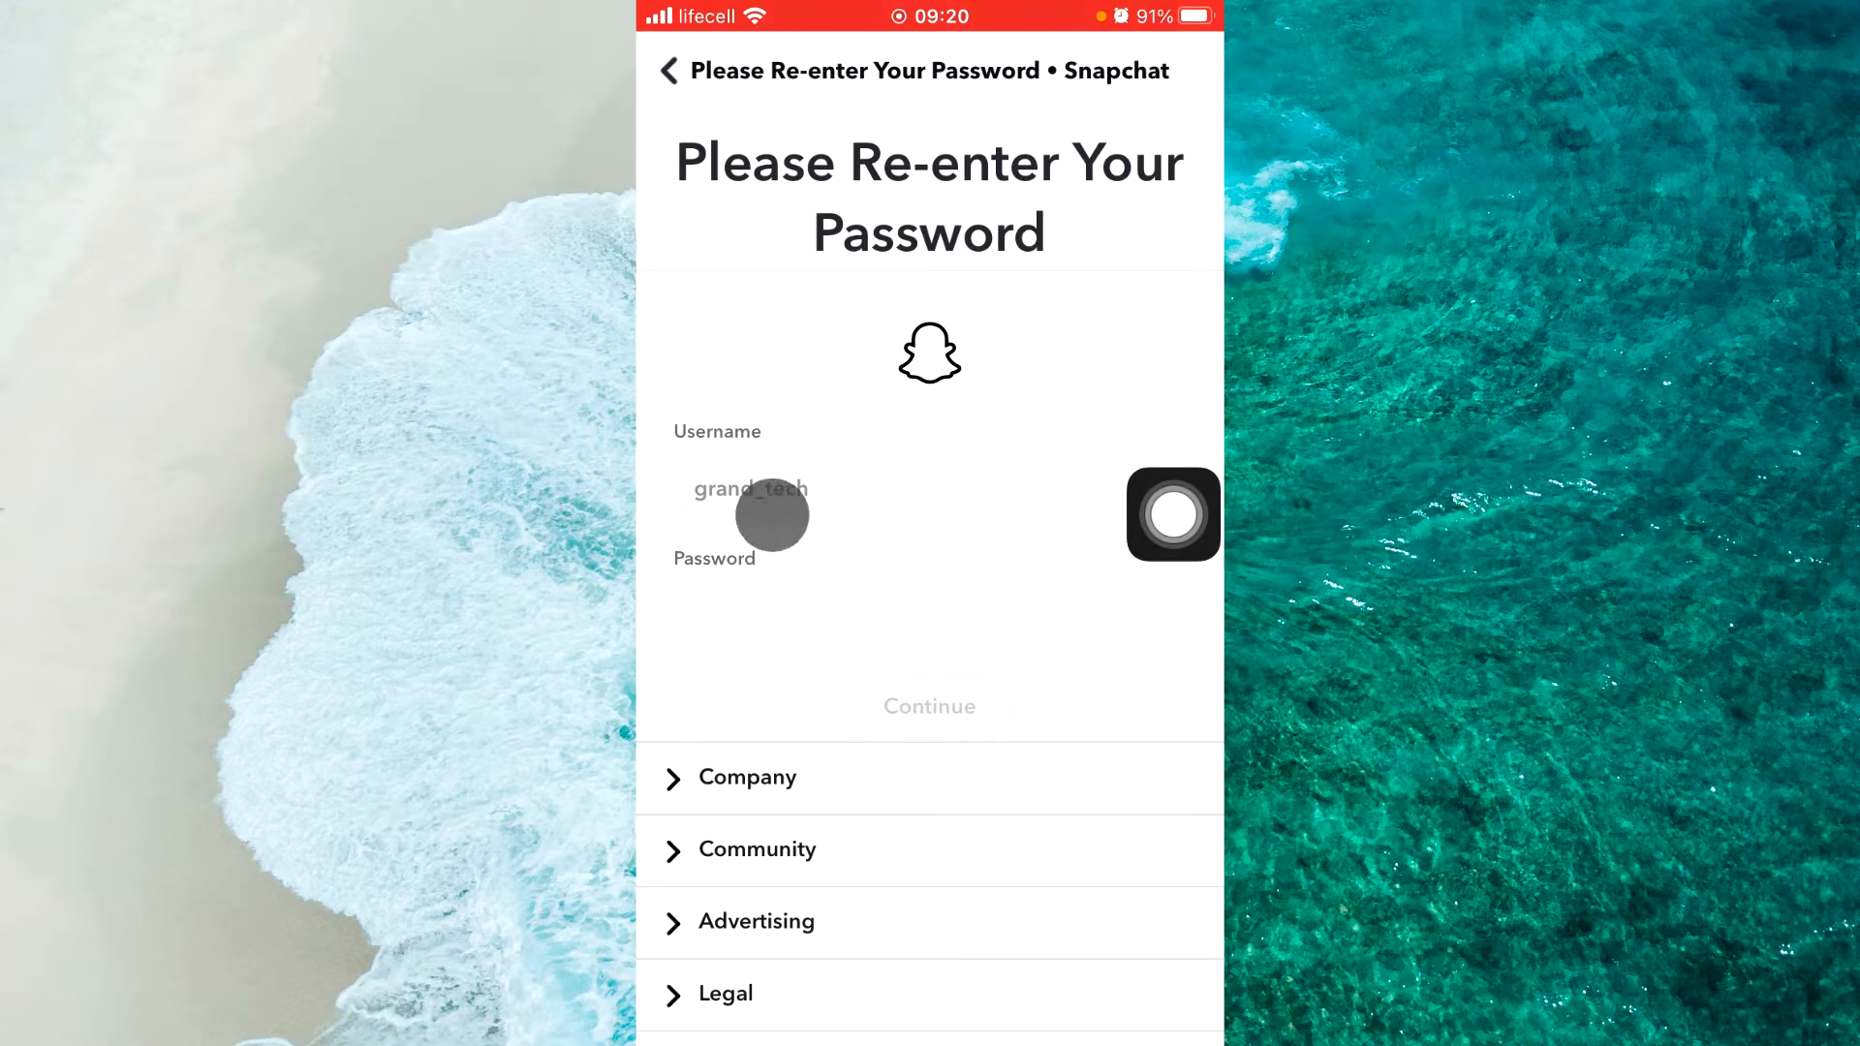
{"action": "mouse_move", "coordinate": [920, 498]}
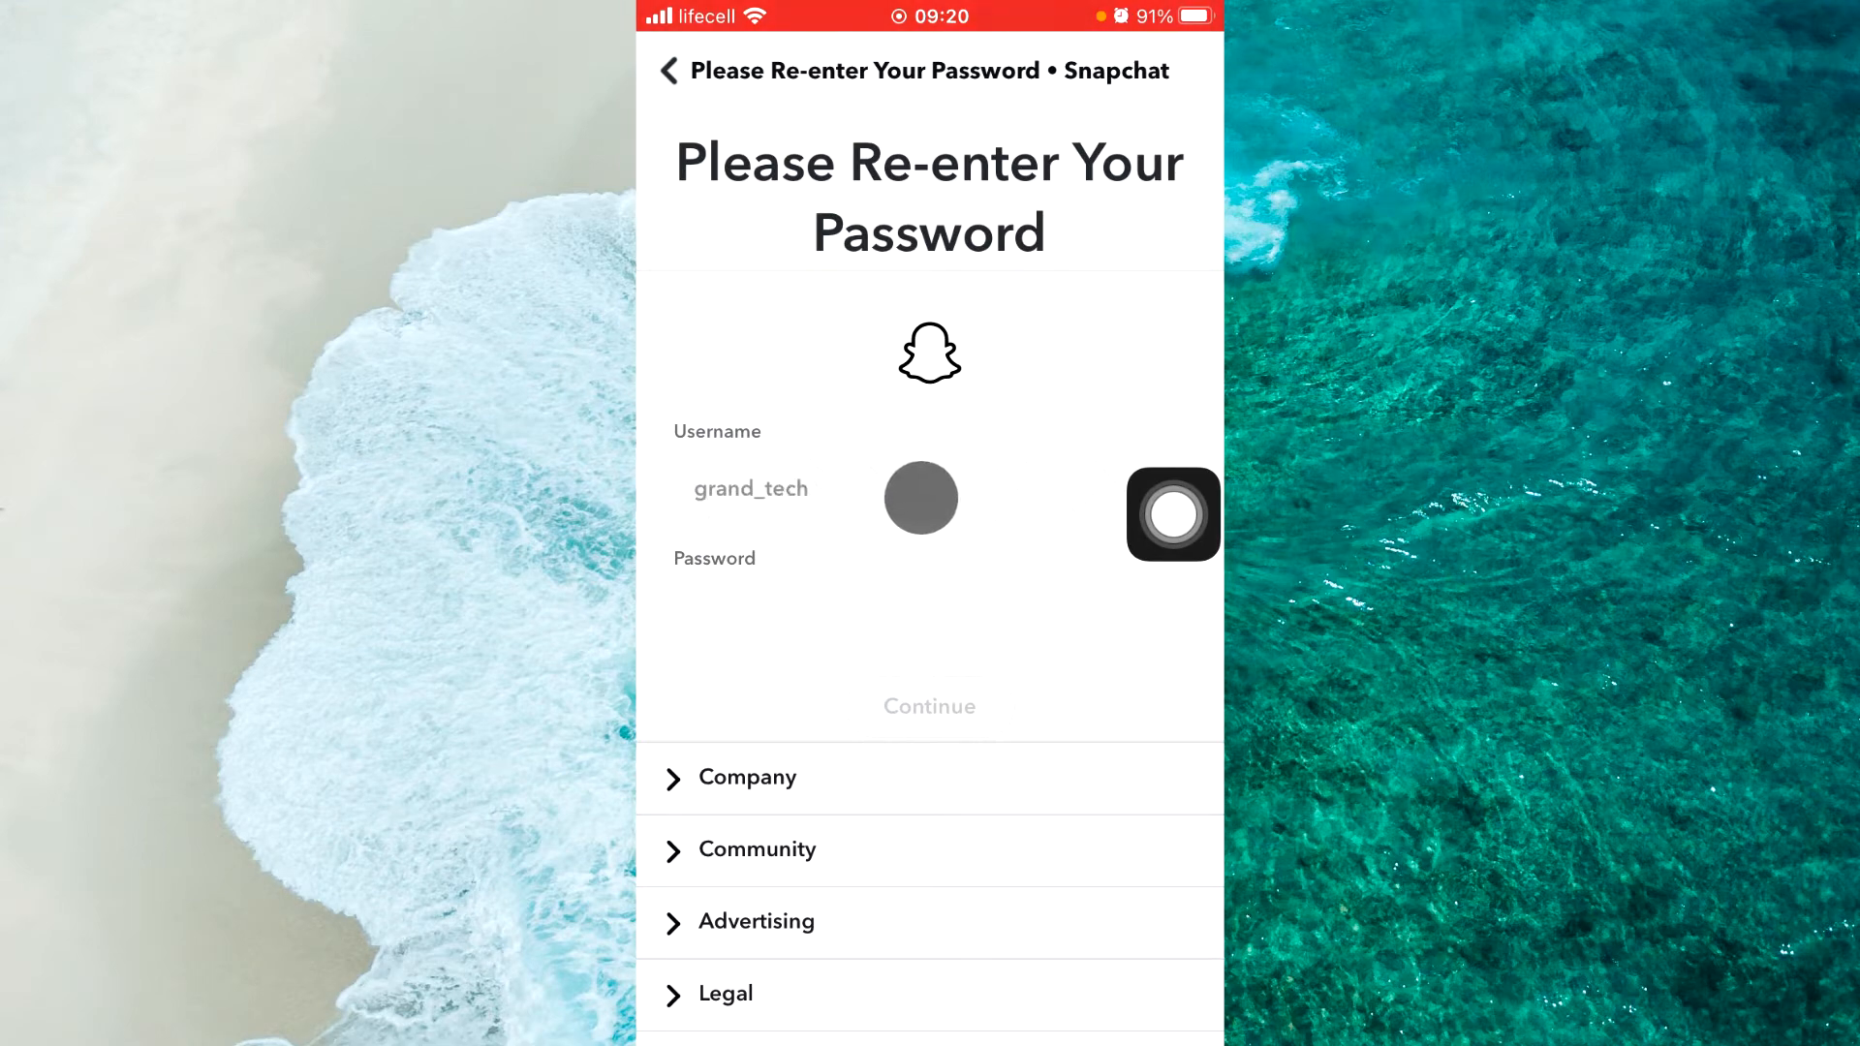
Re-enter the account password and continue so the data request is accepted
{"action": "left_click", "coordinate": [928, 599]}
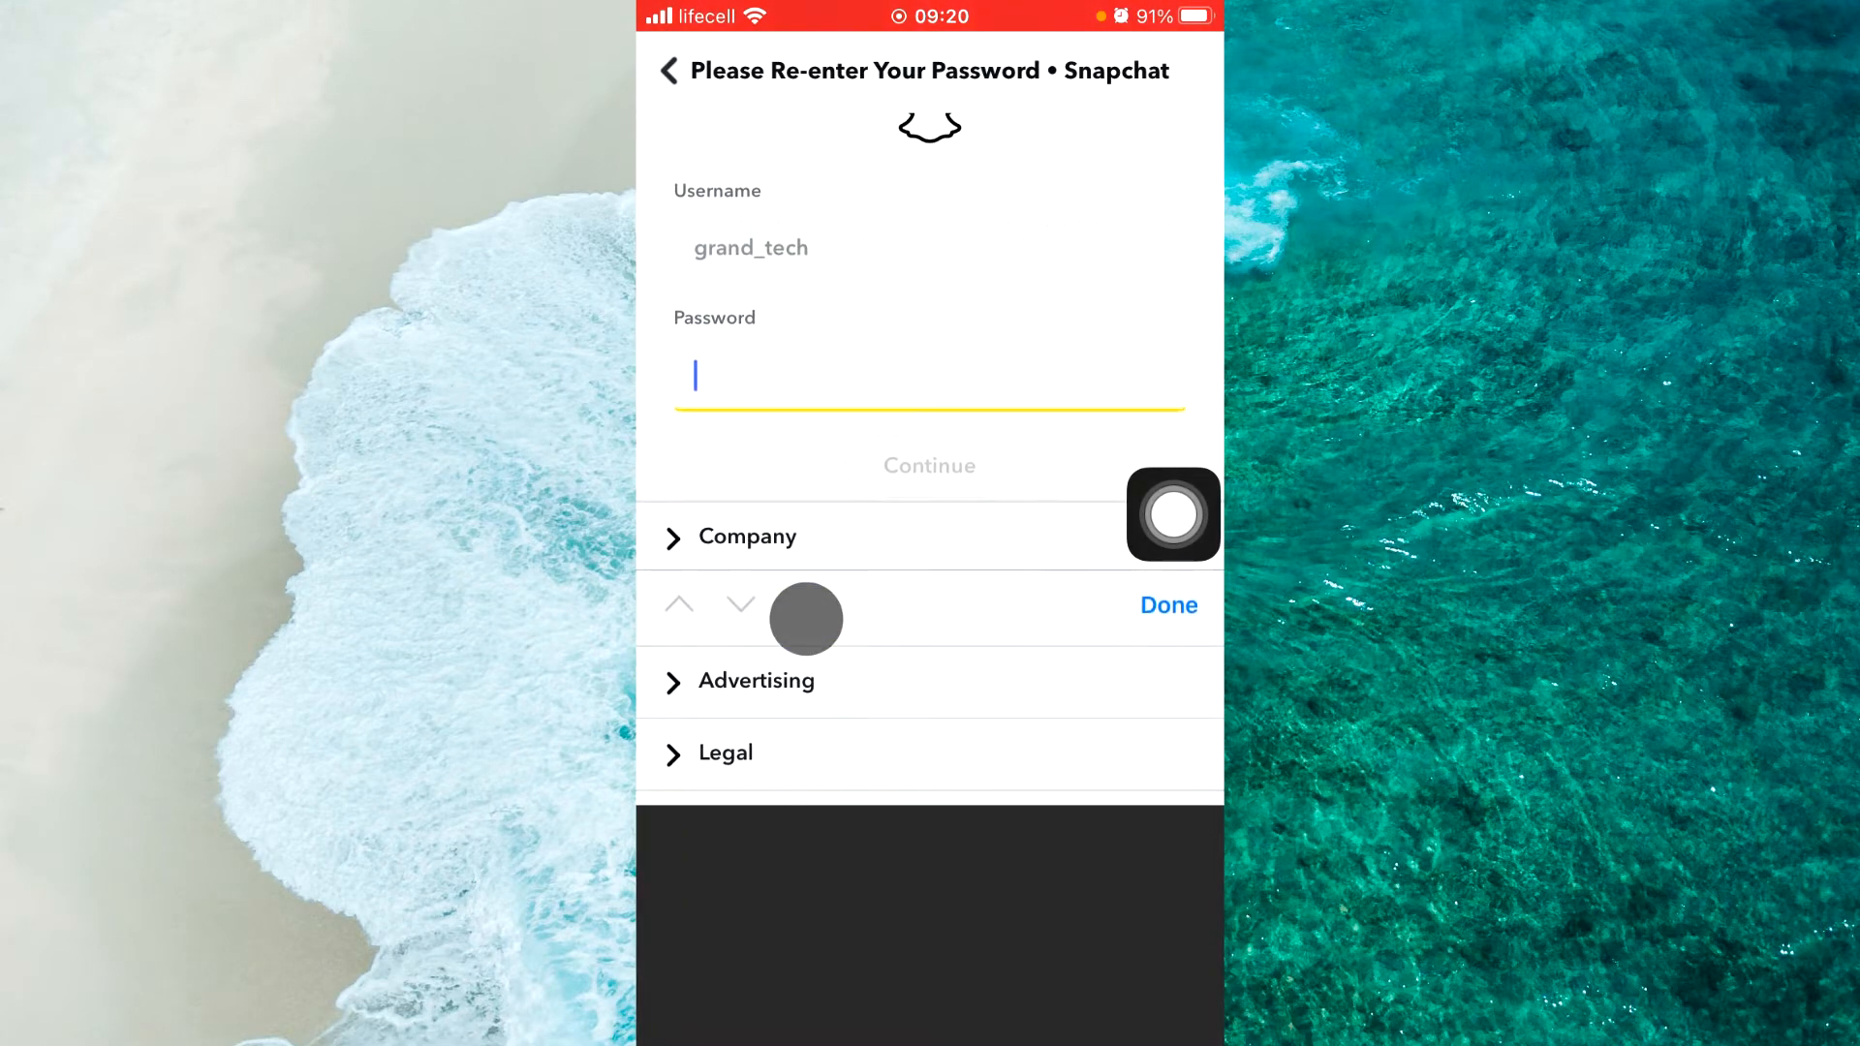
{"action": "type", "text": "password"}
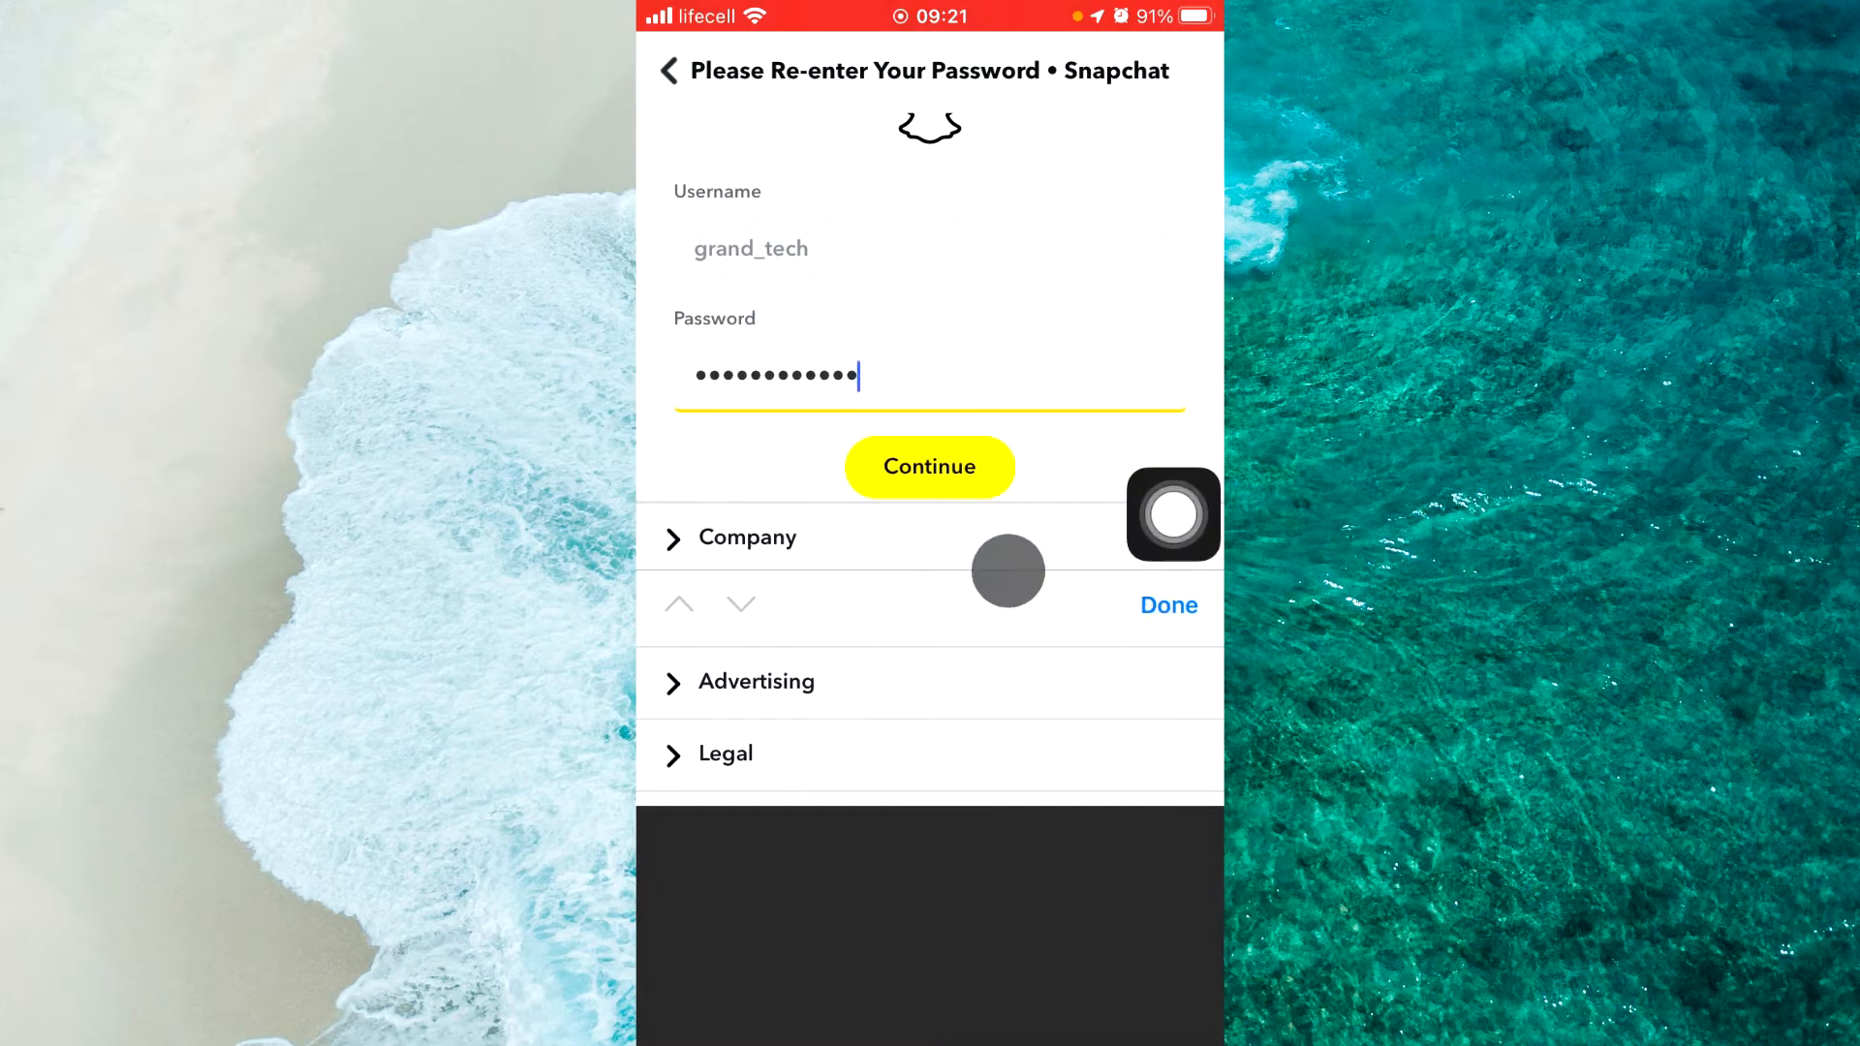
{"action": "left_click", "coordinate": [928, 467]}
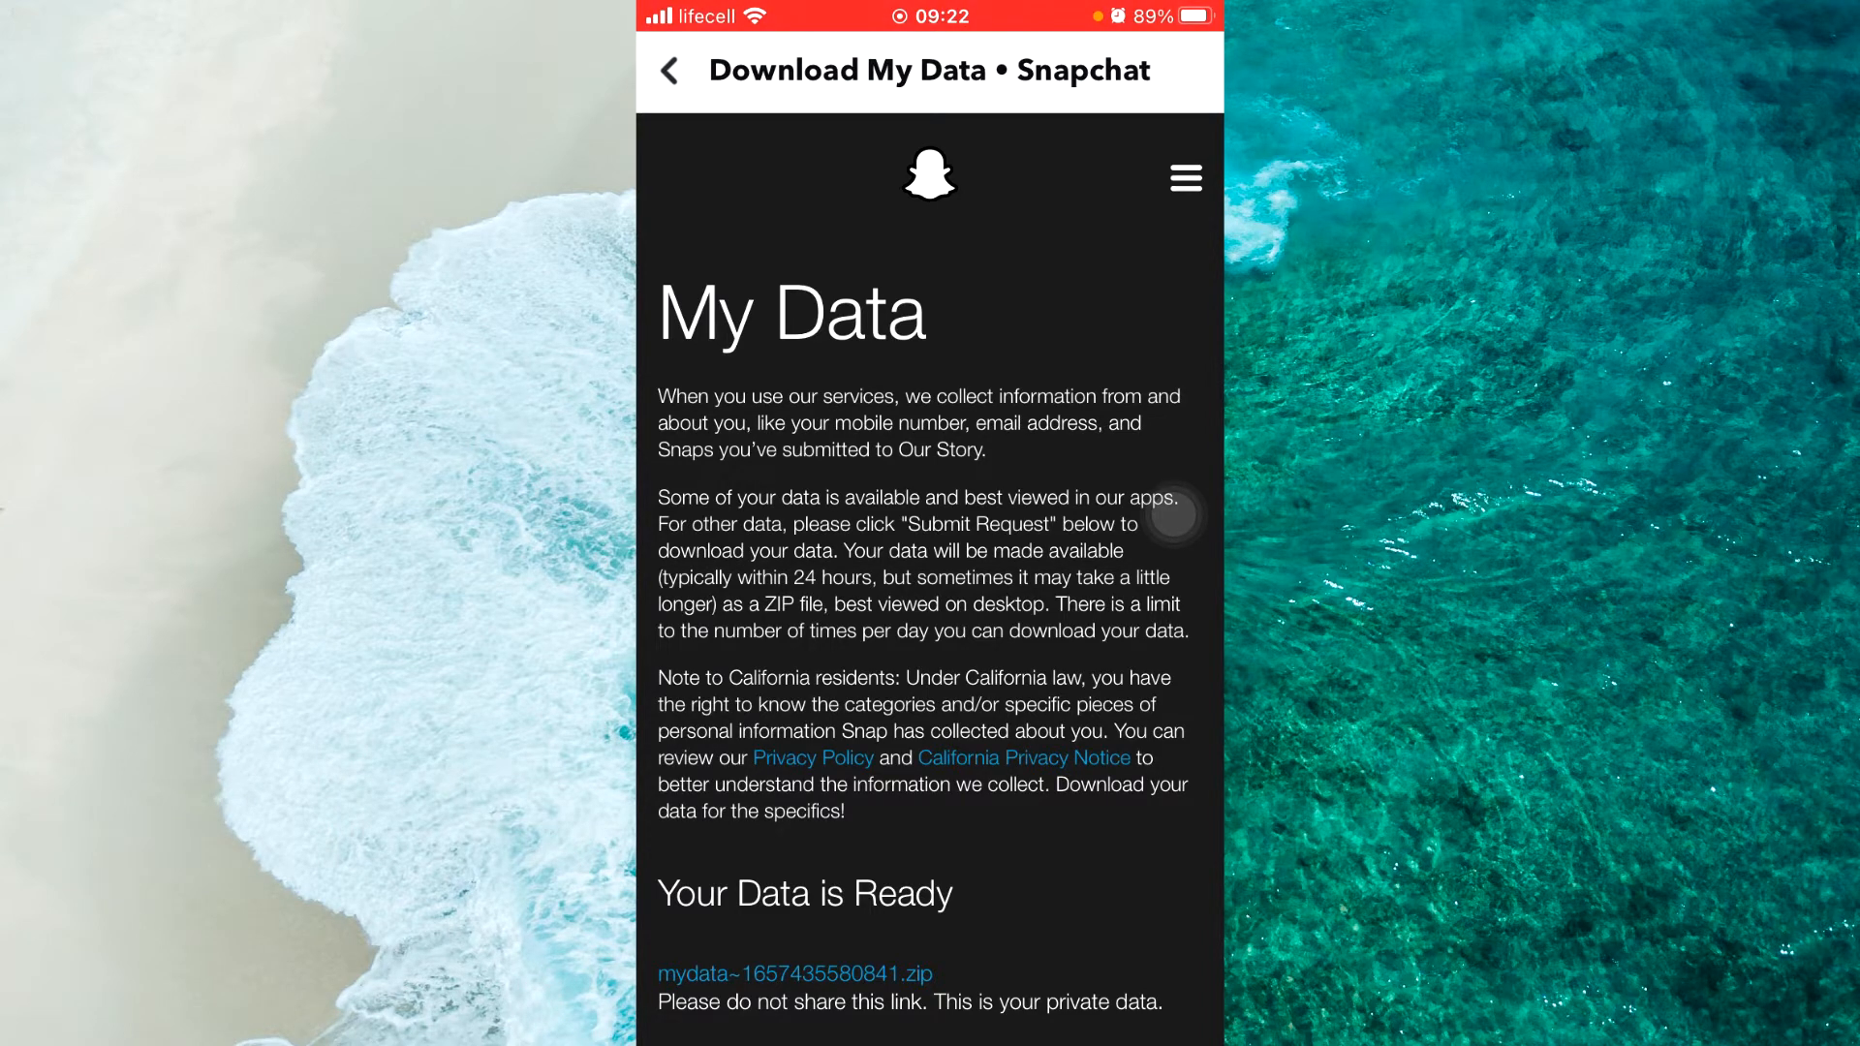
Leave Snapchat for the home screen to check the mail inbox
{"action": "key", "text": "home"}
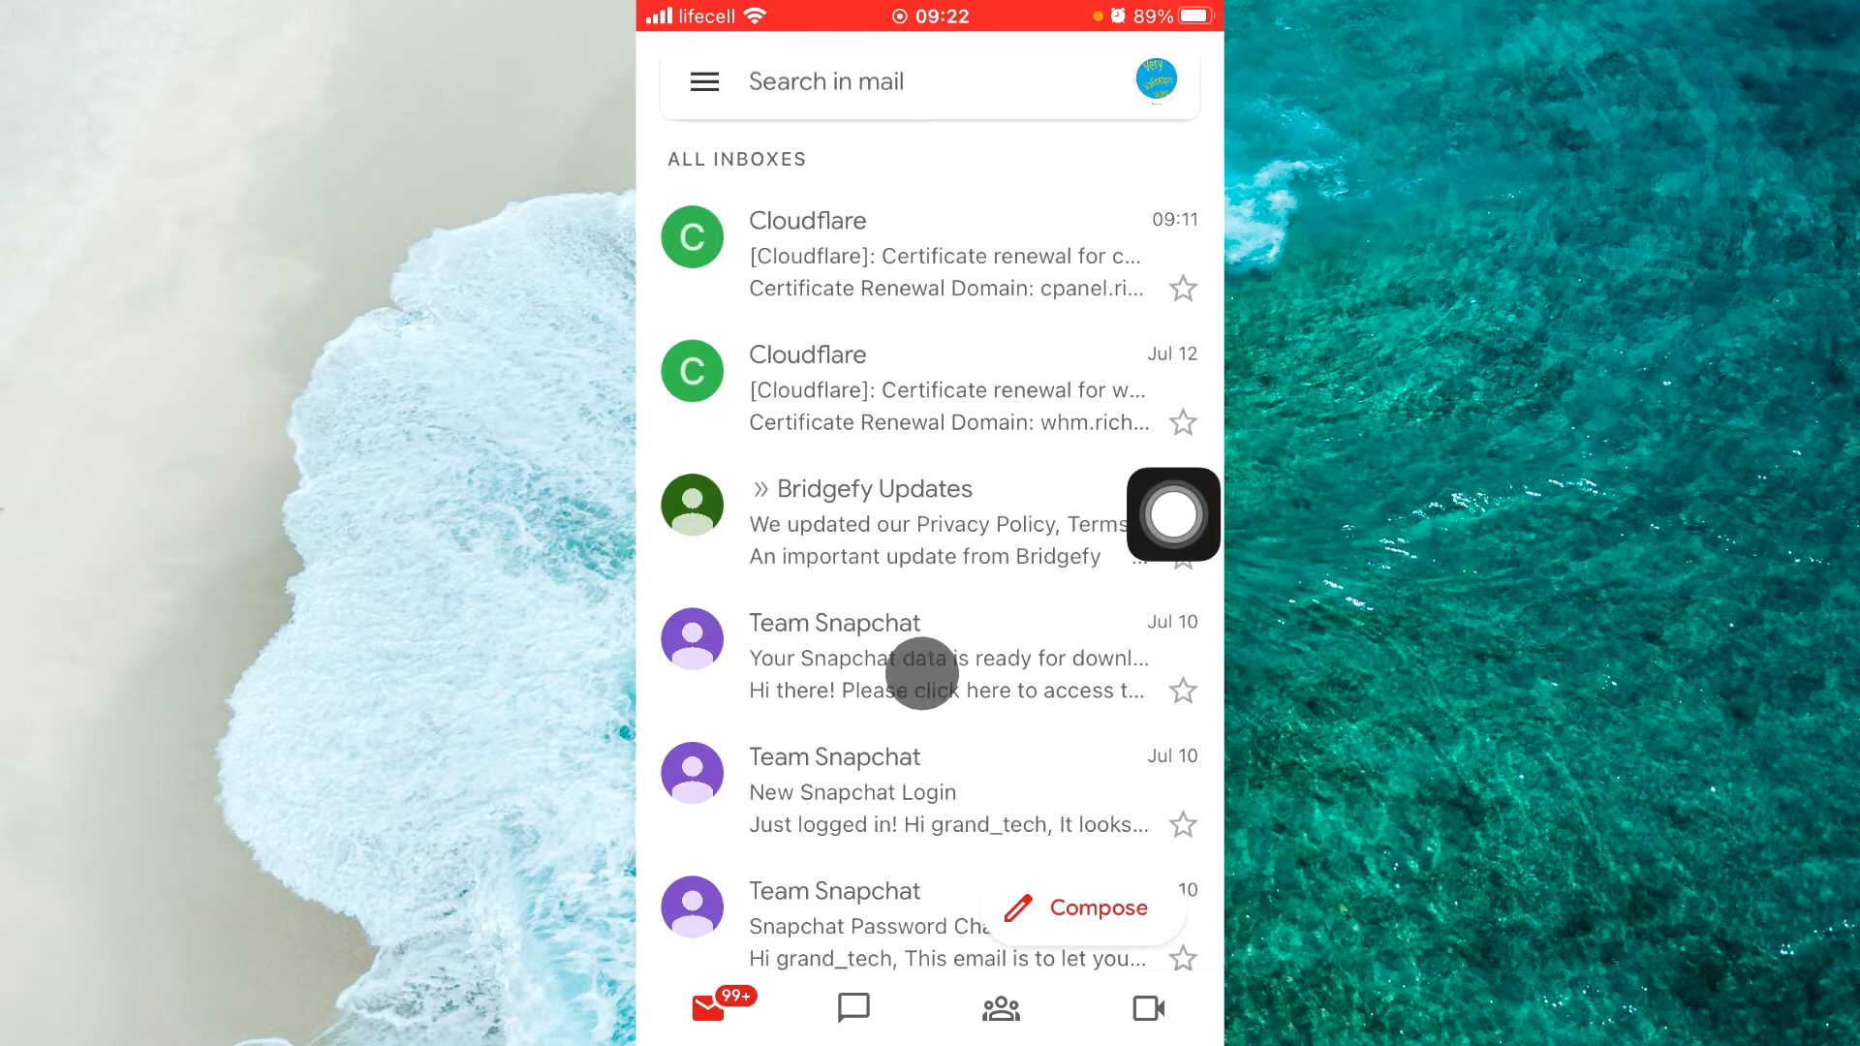
Follow the 'click here' link in the Team Snapchat data-ready email and open it in Chrome
{"action": "left_click", "coordinate": [926, 659]}
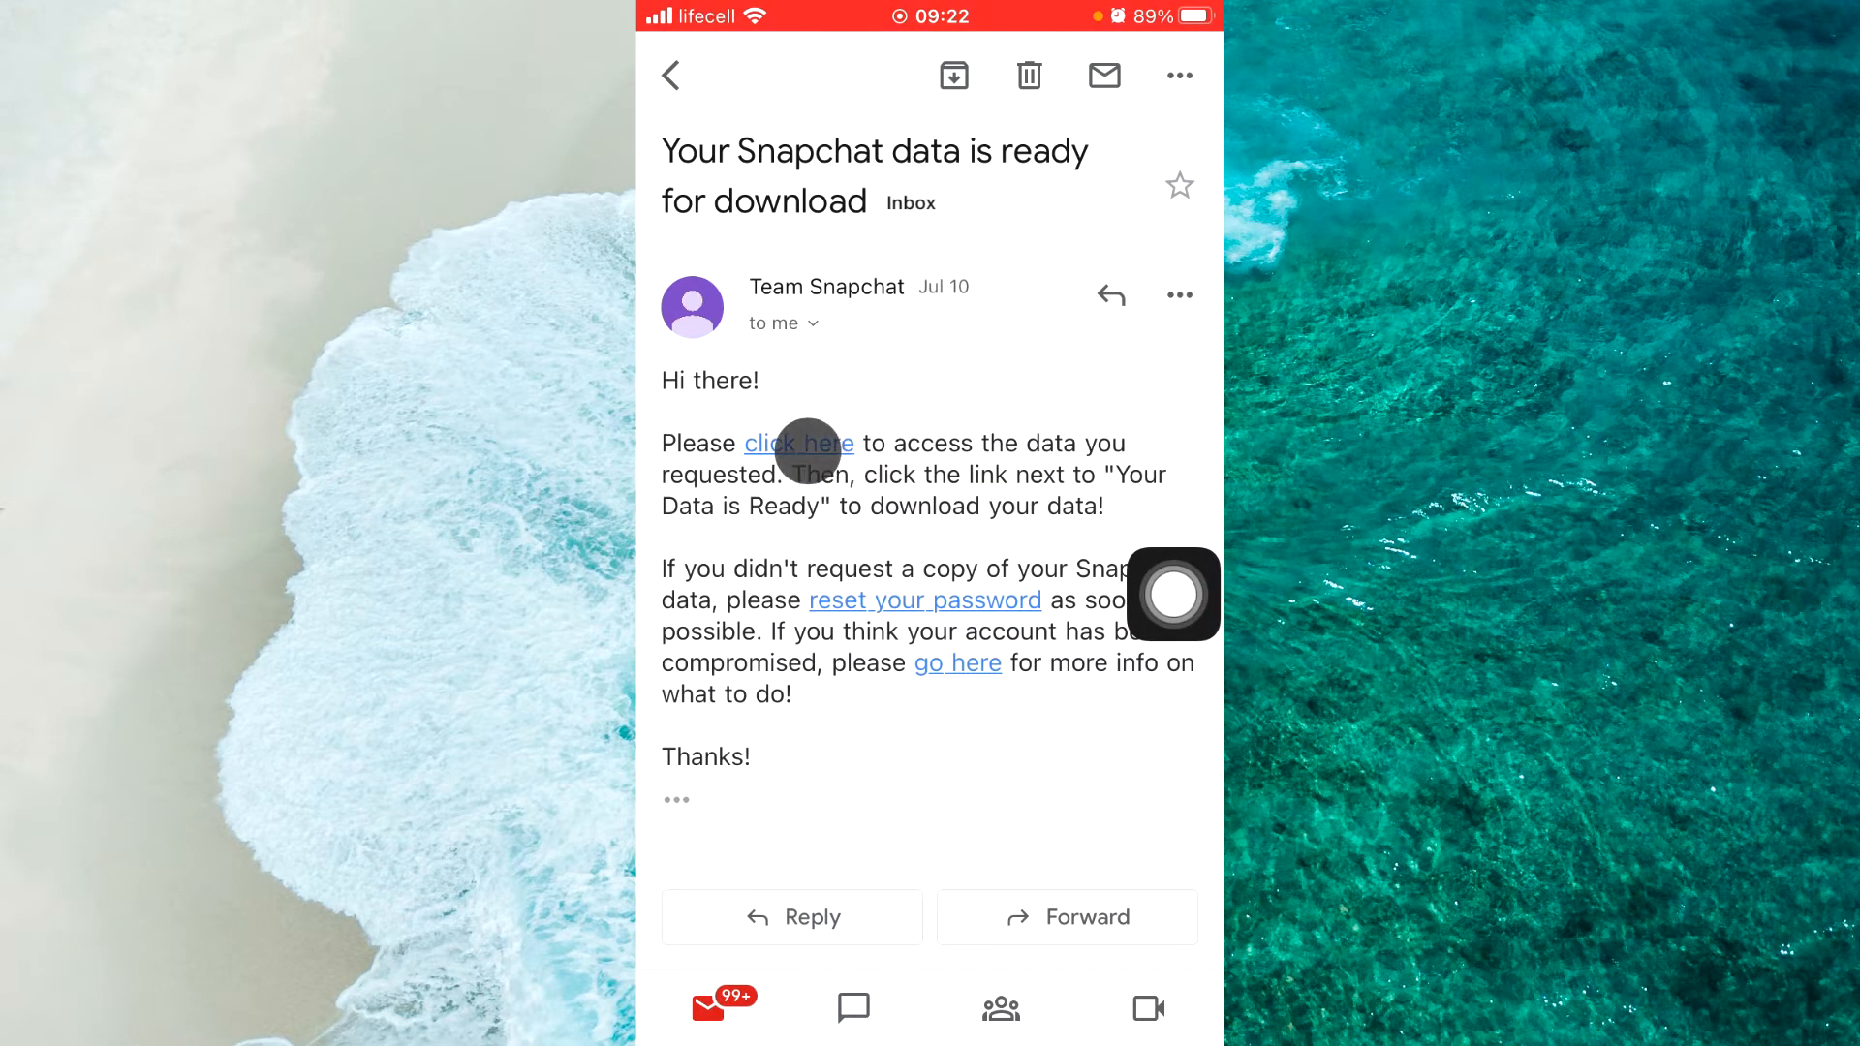
{"action": "left_click", "coordinate": [796, 442]}
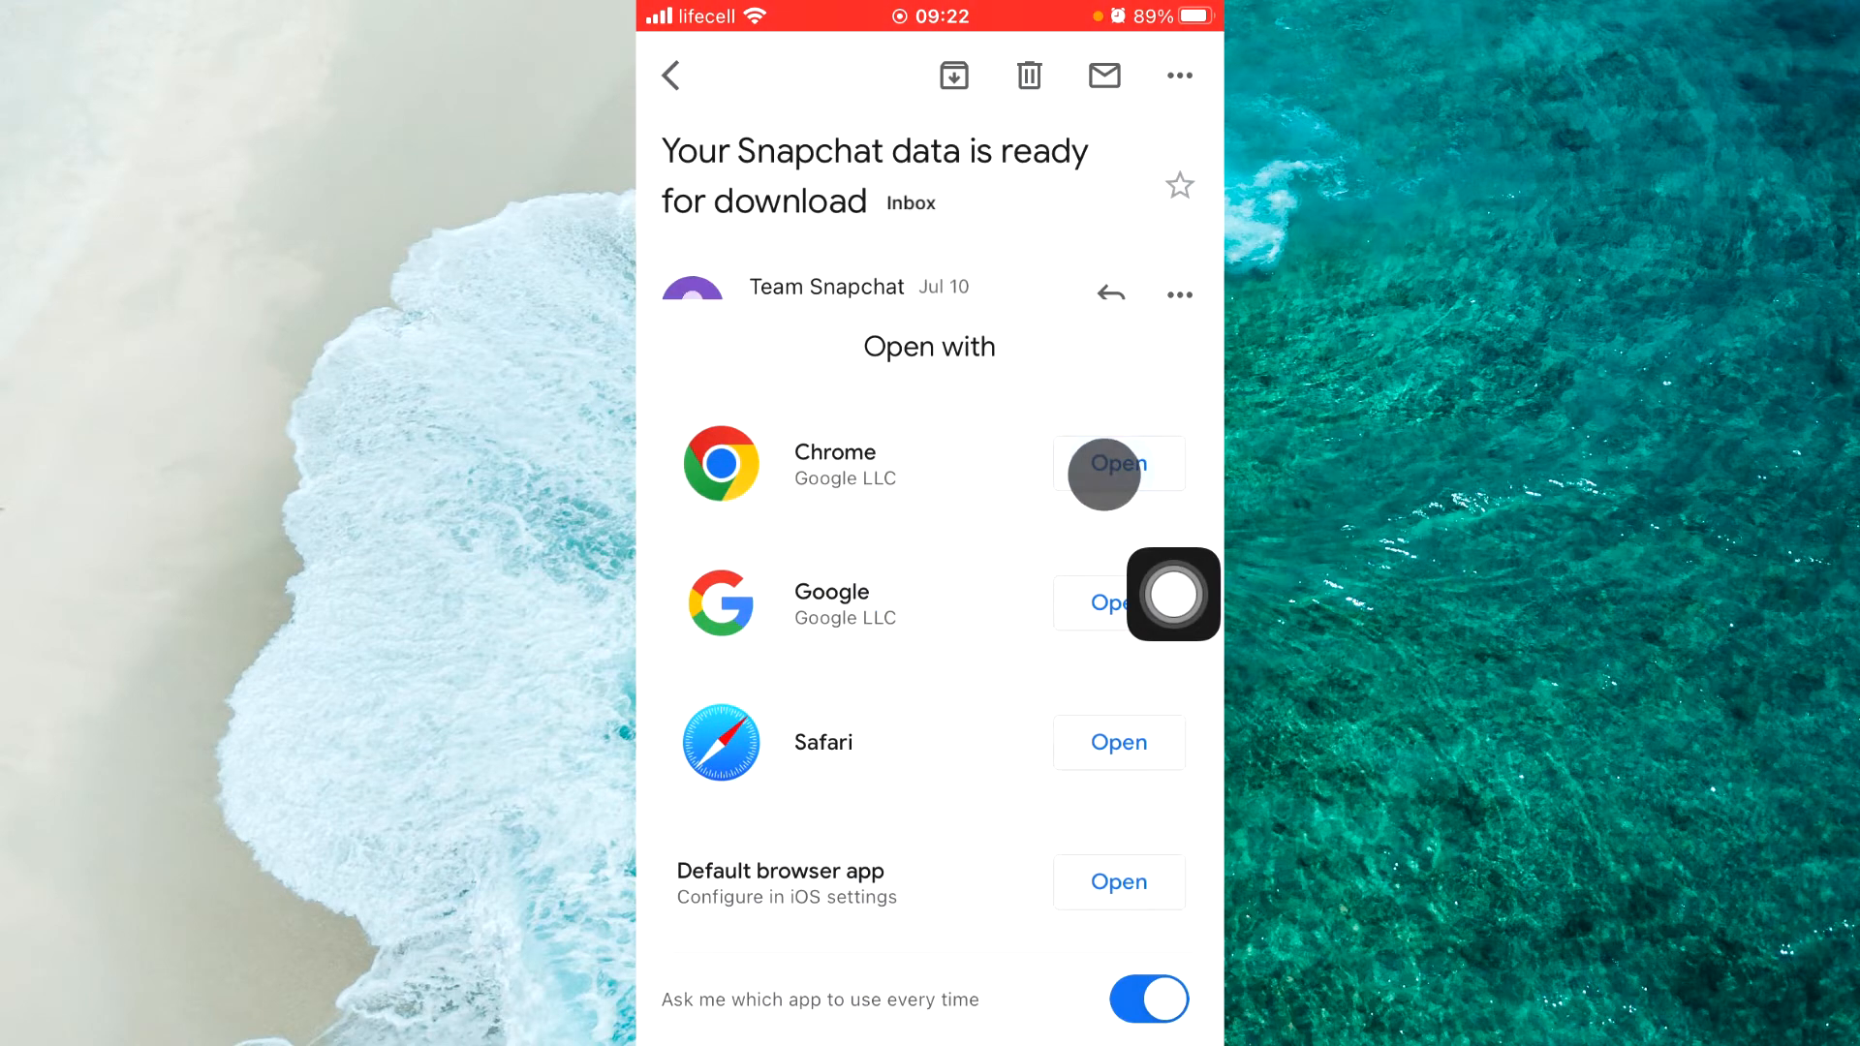
{"action": "left_click", "coordinate": [1116, 463]}
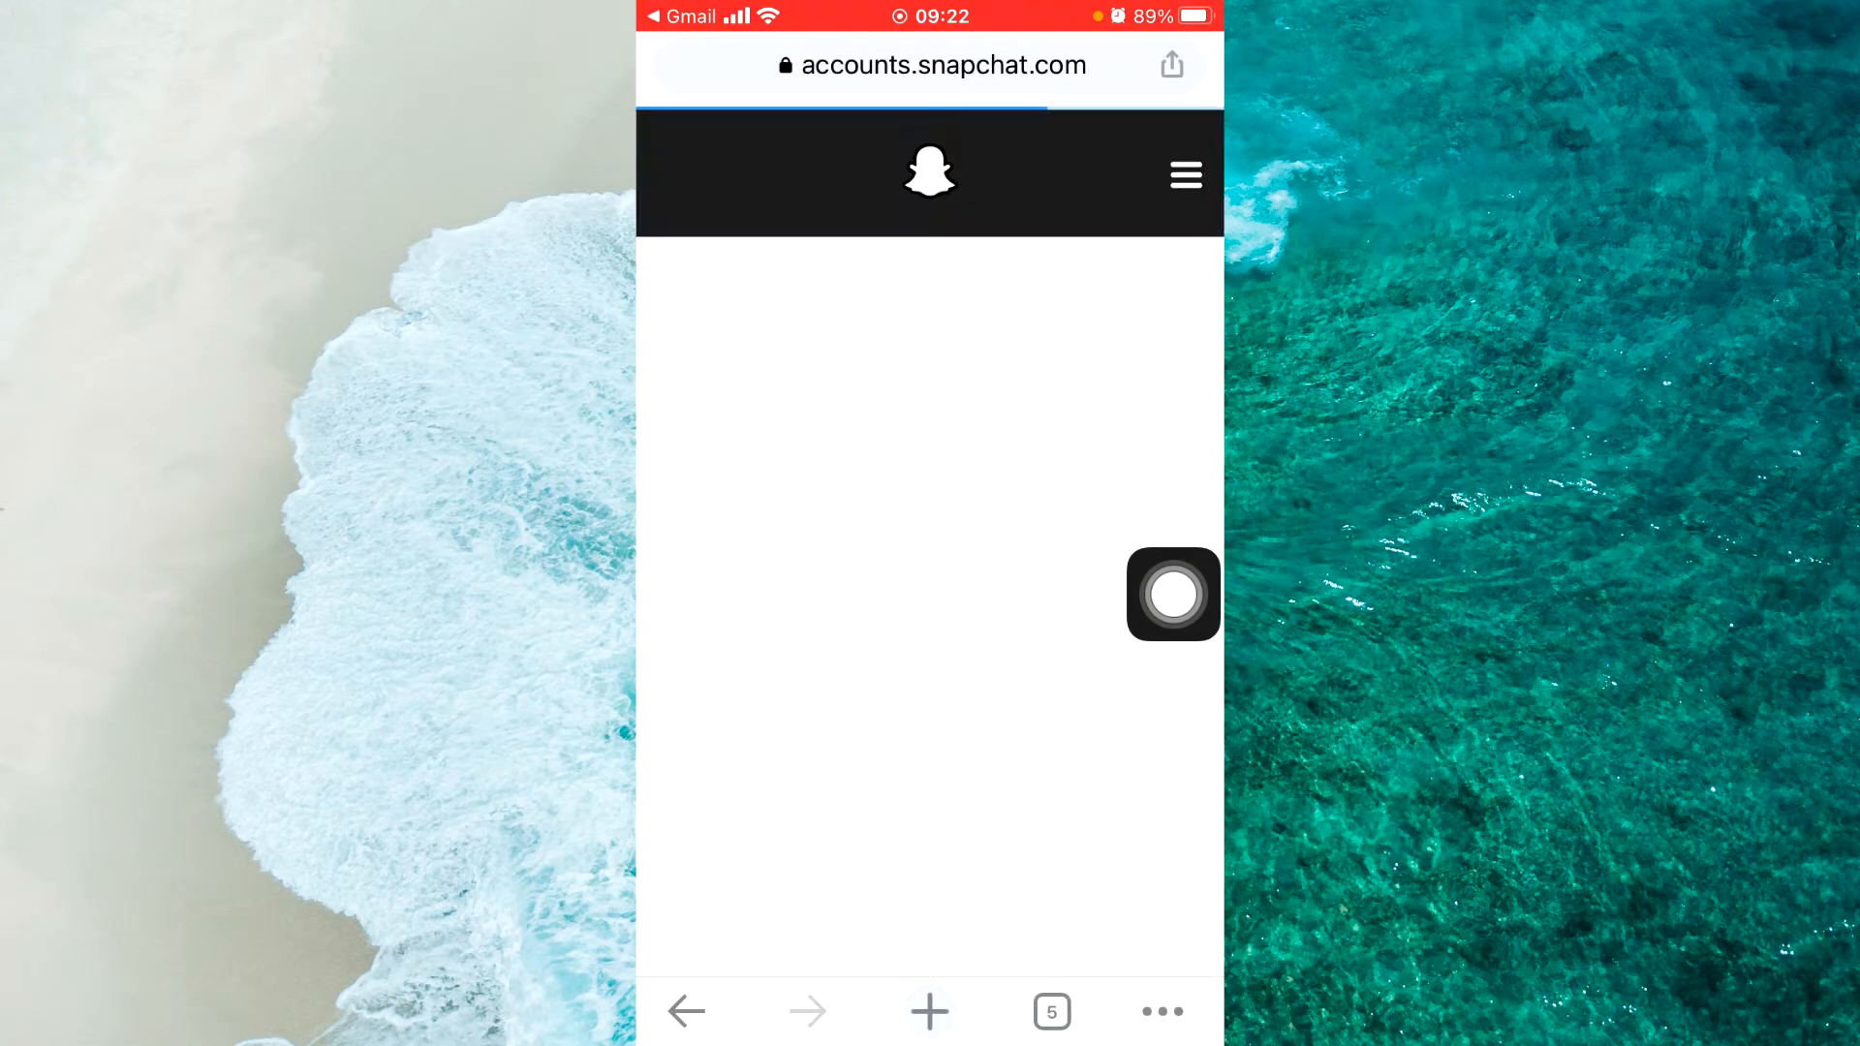
Download the mydata zip file from the Snapchat accounts page in Chrome
{"action": "scroll", "scroll_direction": "down", "scroll_amount": 3}
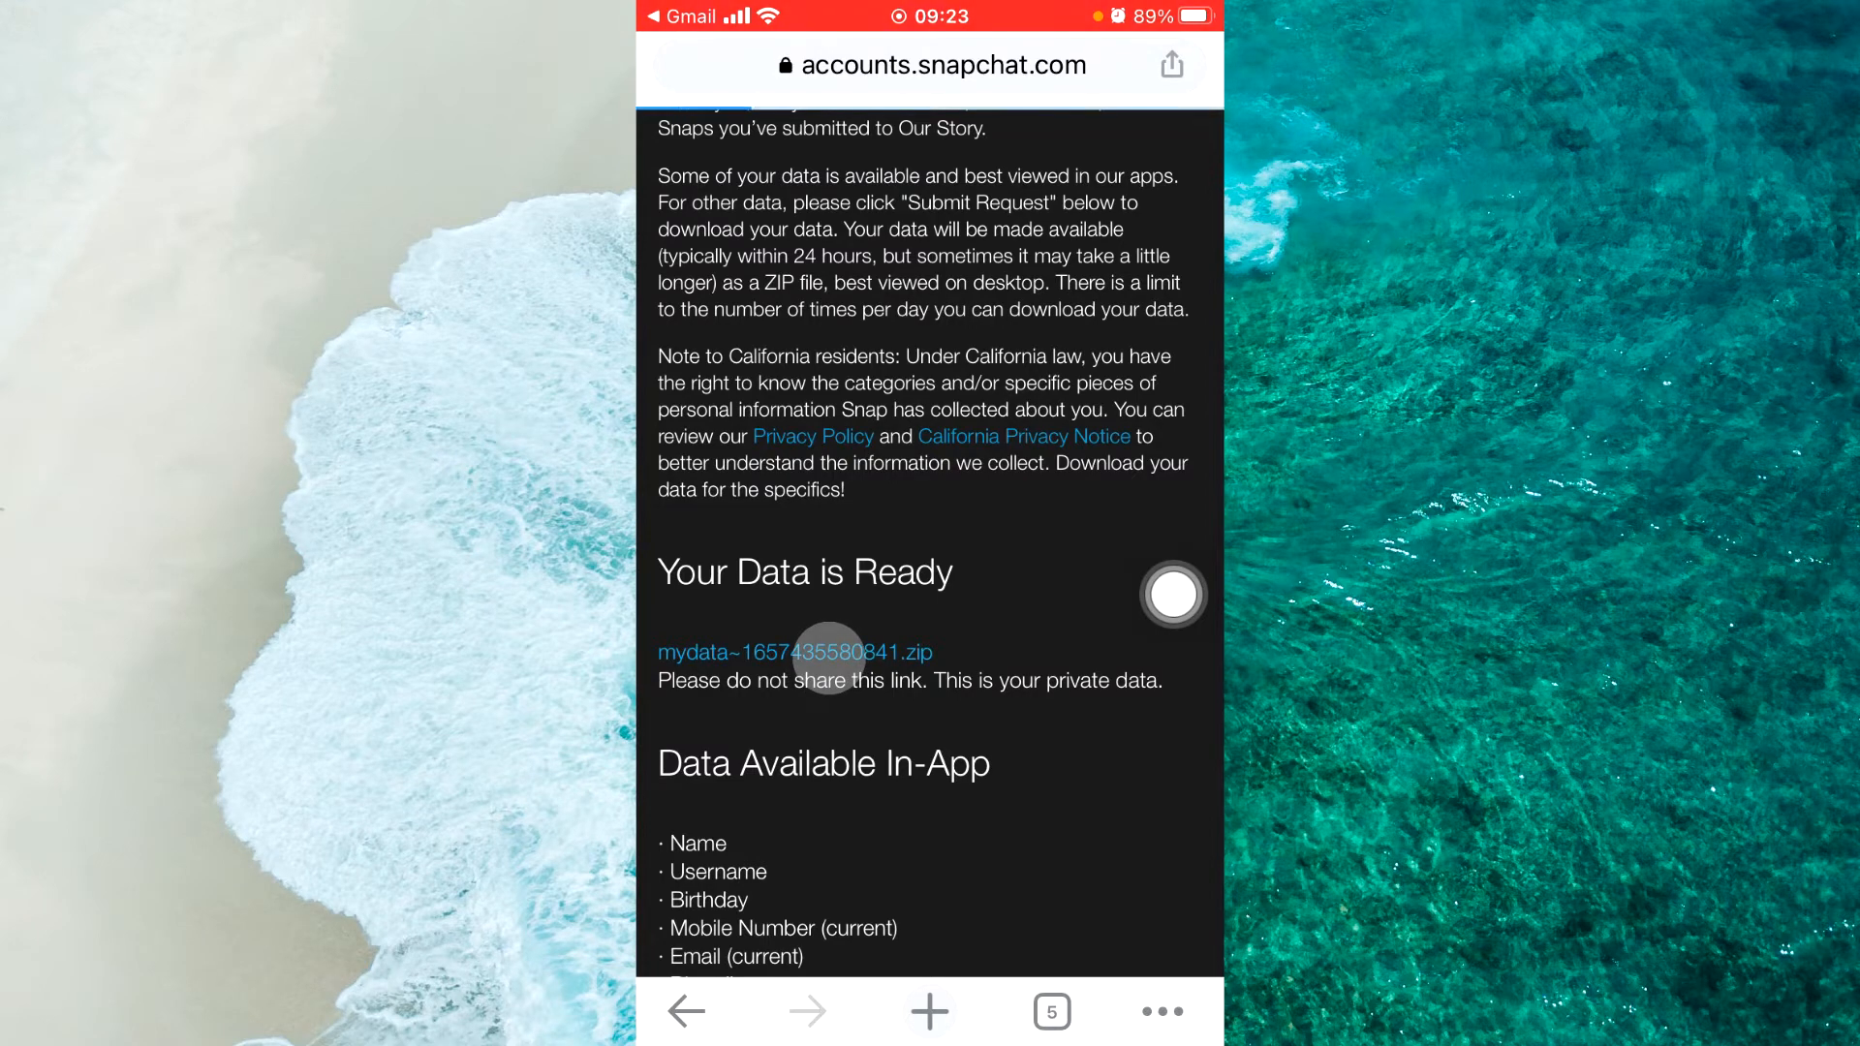
{"action": "left_click", "coordinate": [794, 651]}
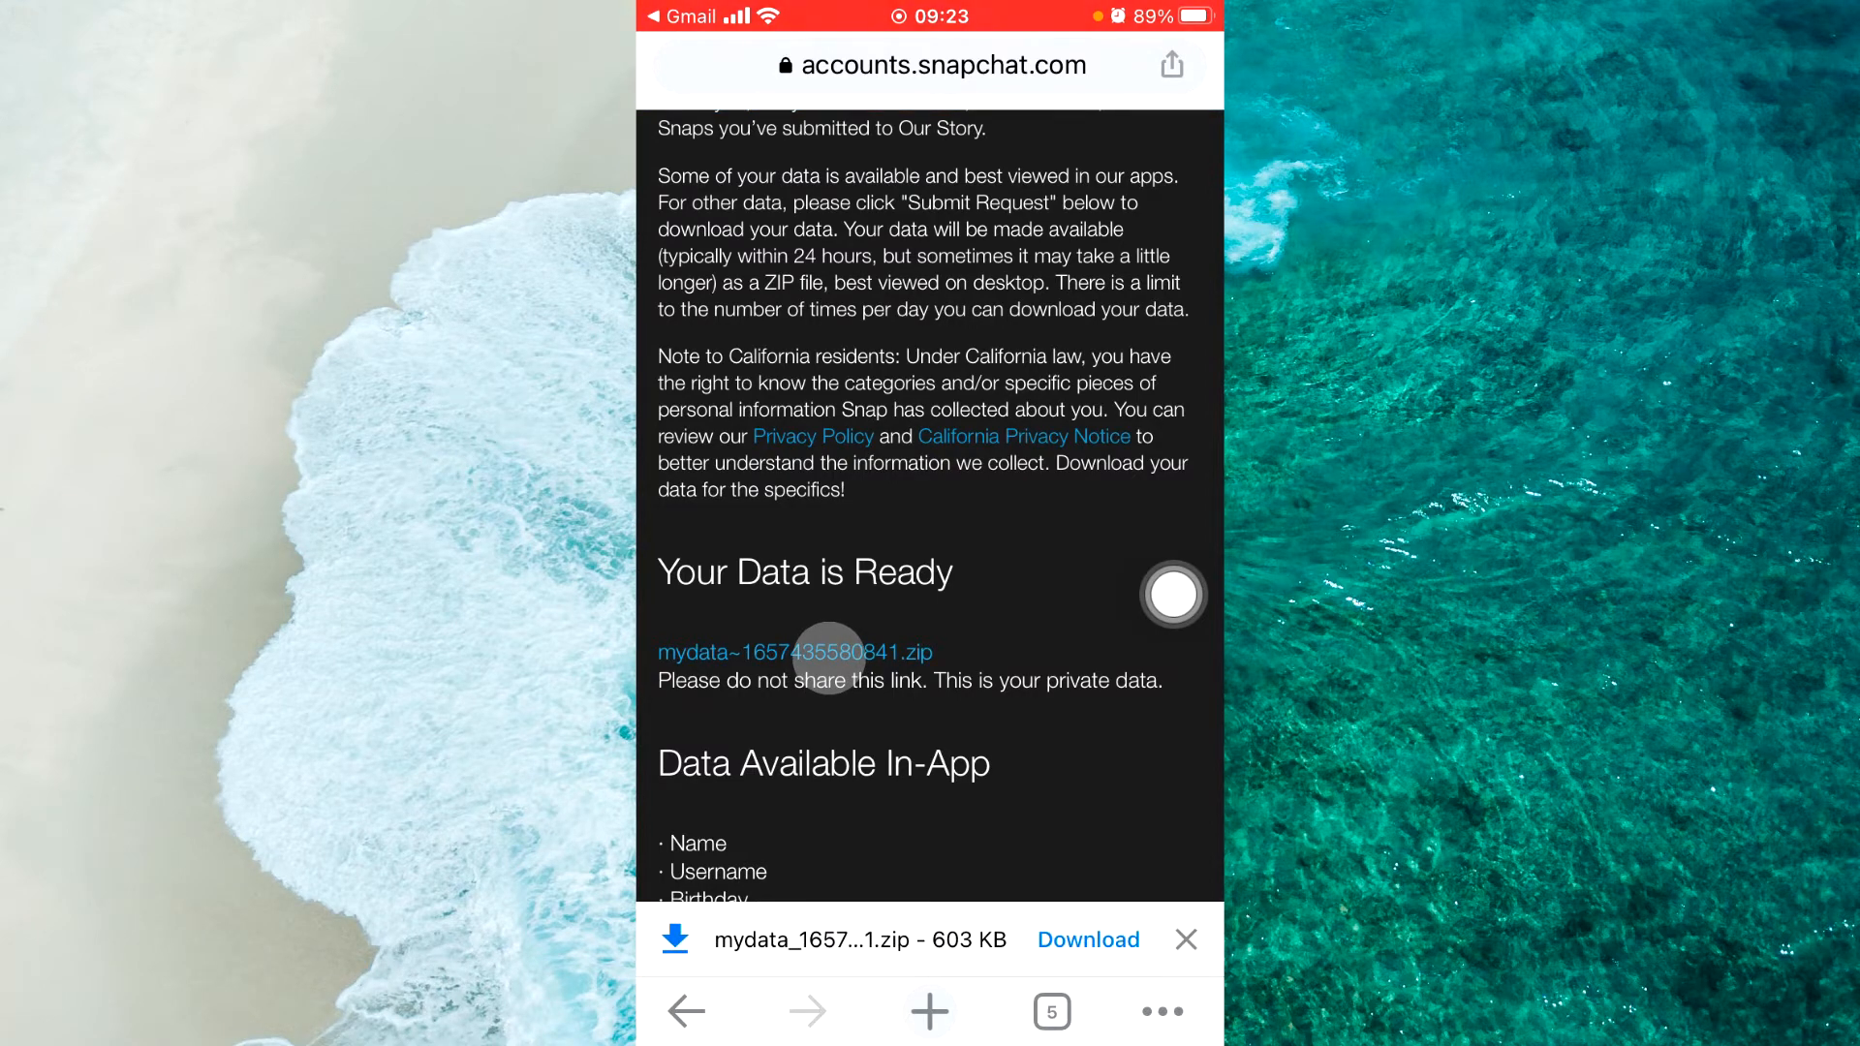
{"action": "left_click", "coordinate": [1087, 939]}
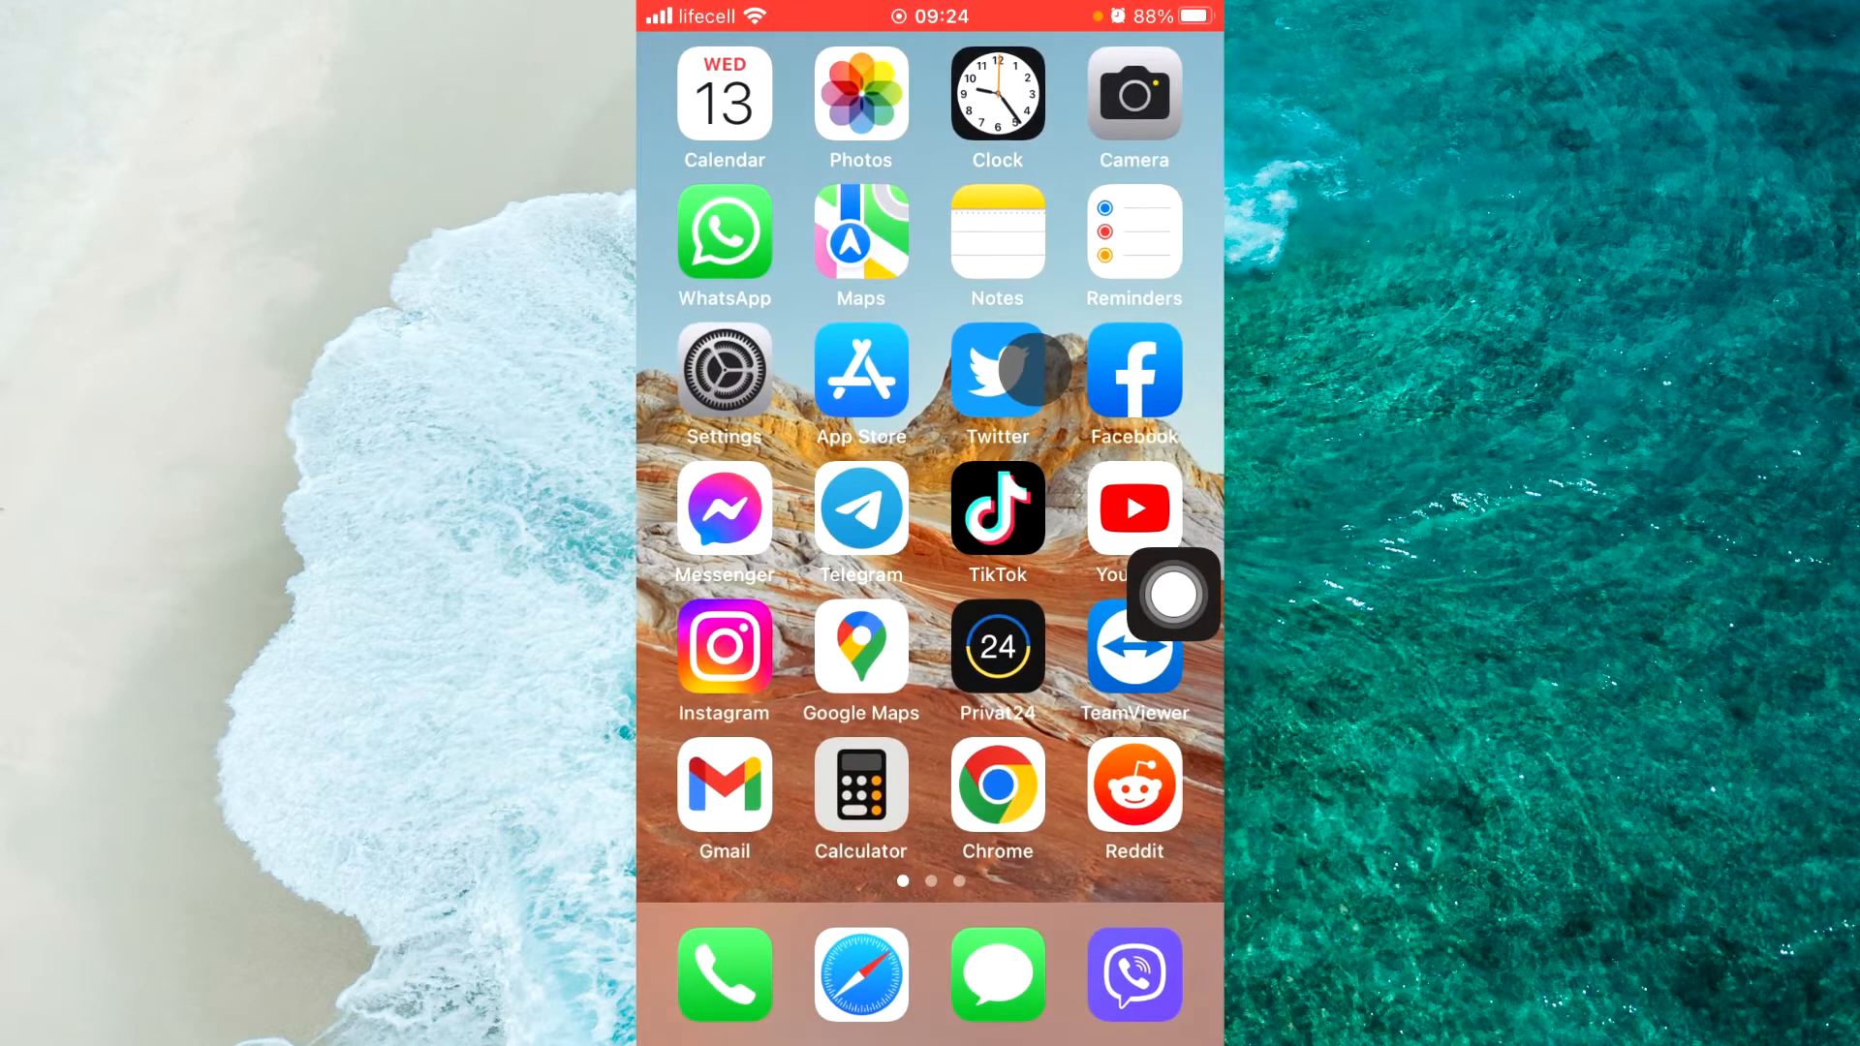
Switch from the home screen to the Files app to find the download
{"action": "scroll", "scroll_direction": "left", "scroll_amount": 3}
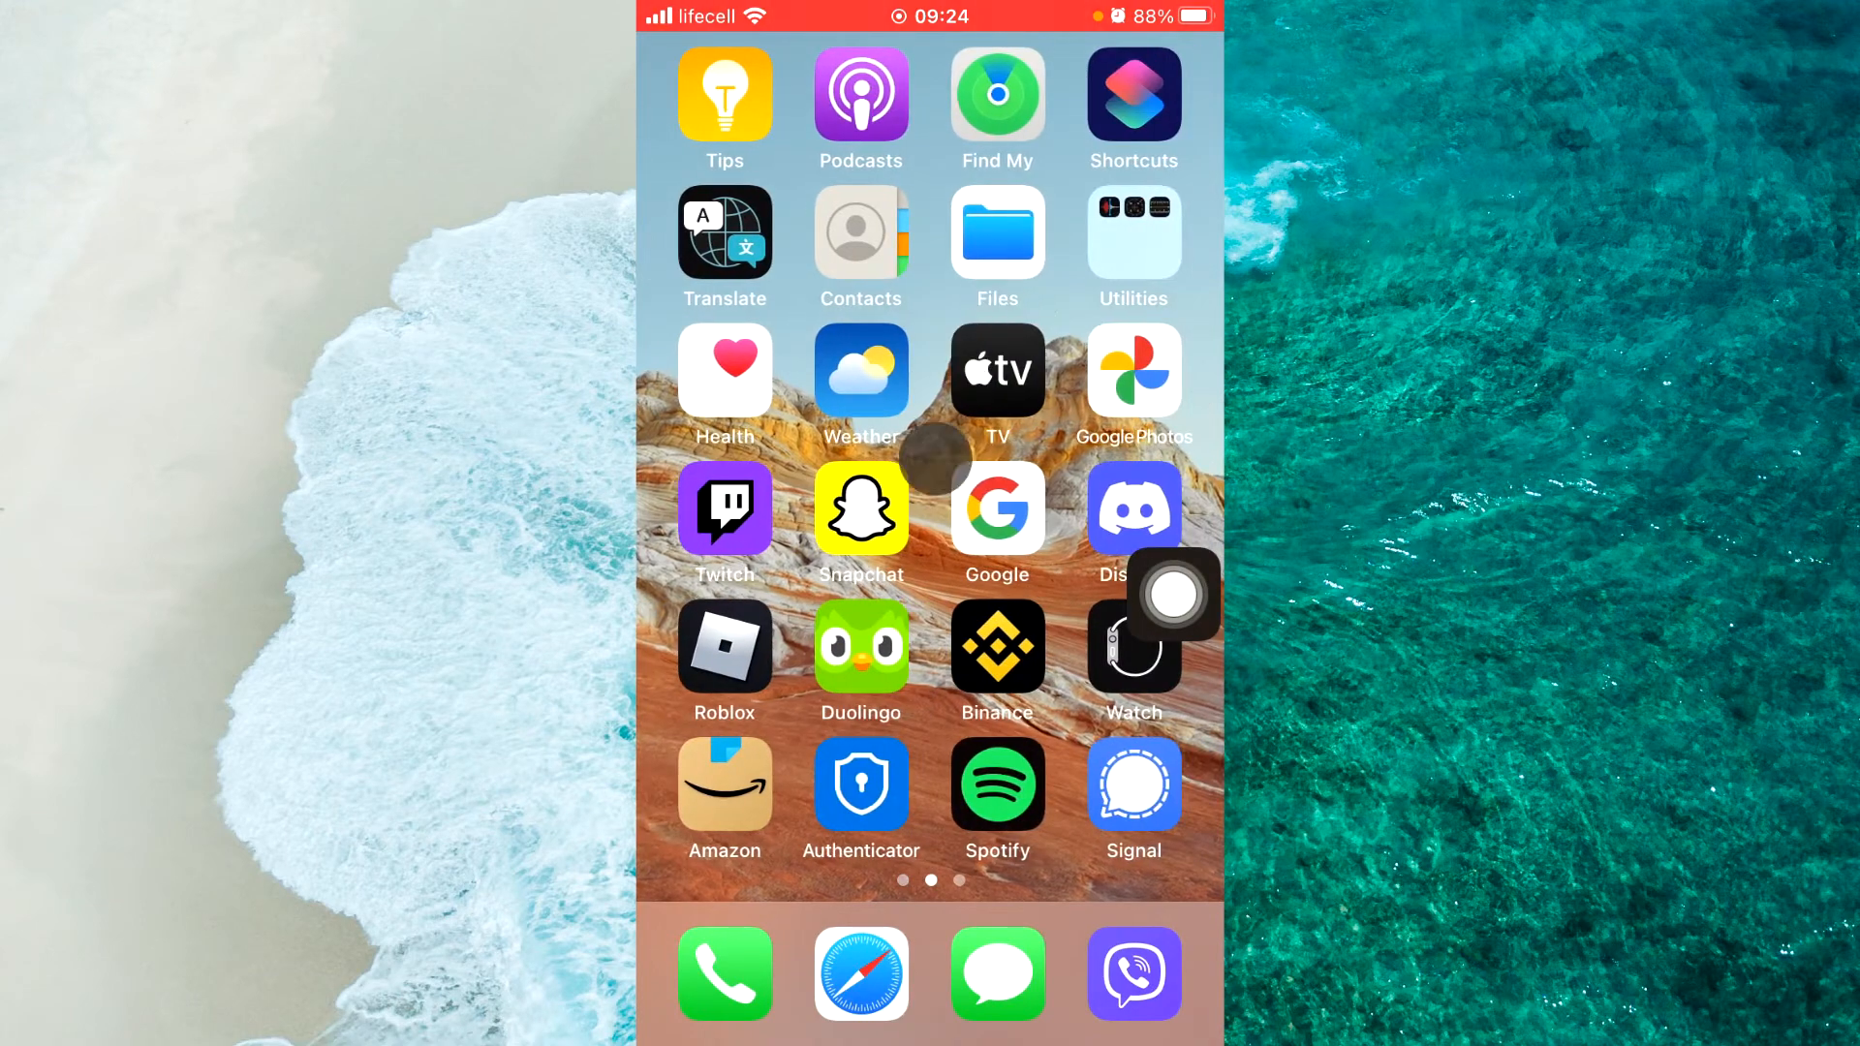
{"action": "left_click", "coordinate": [995, 235]}
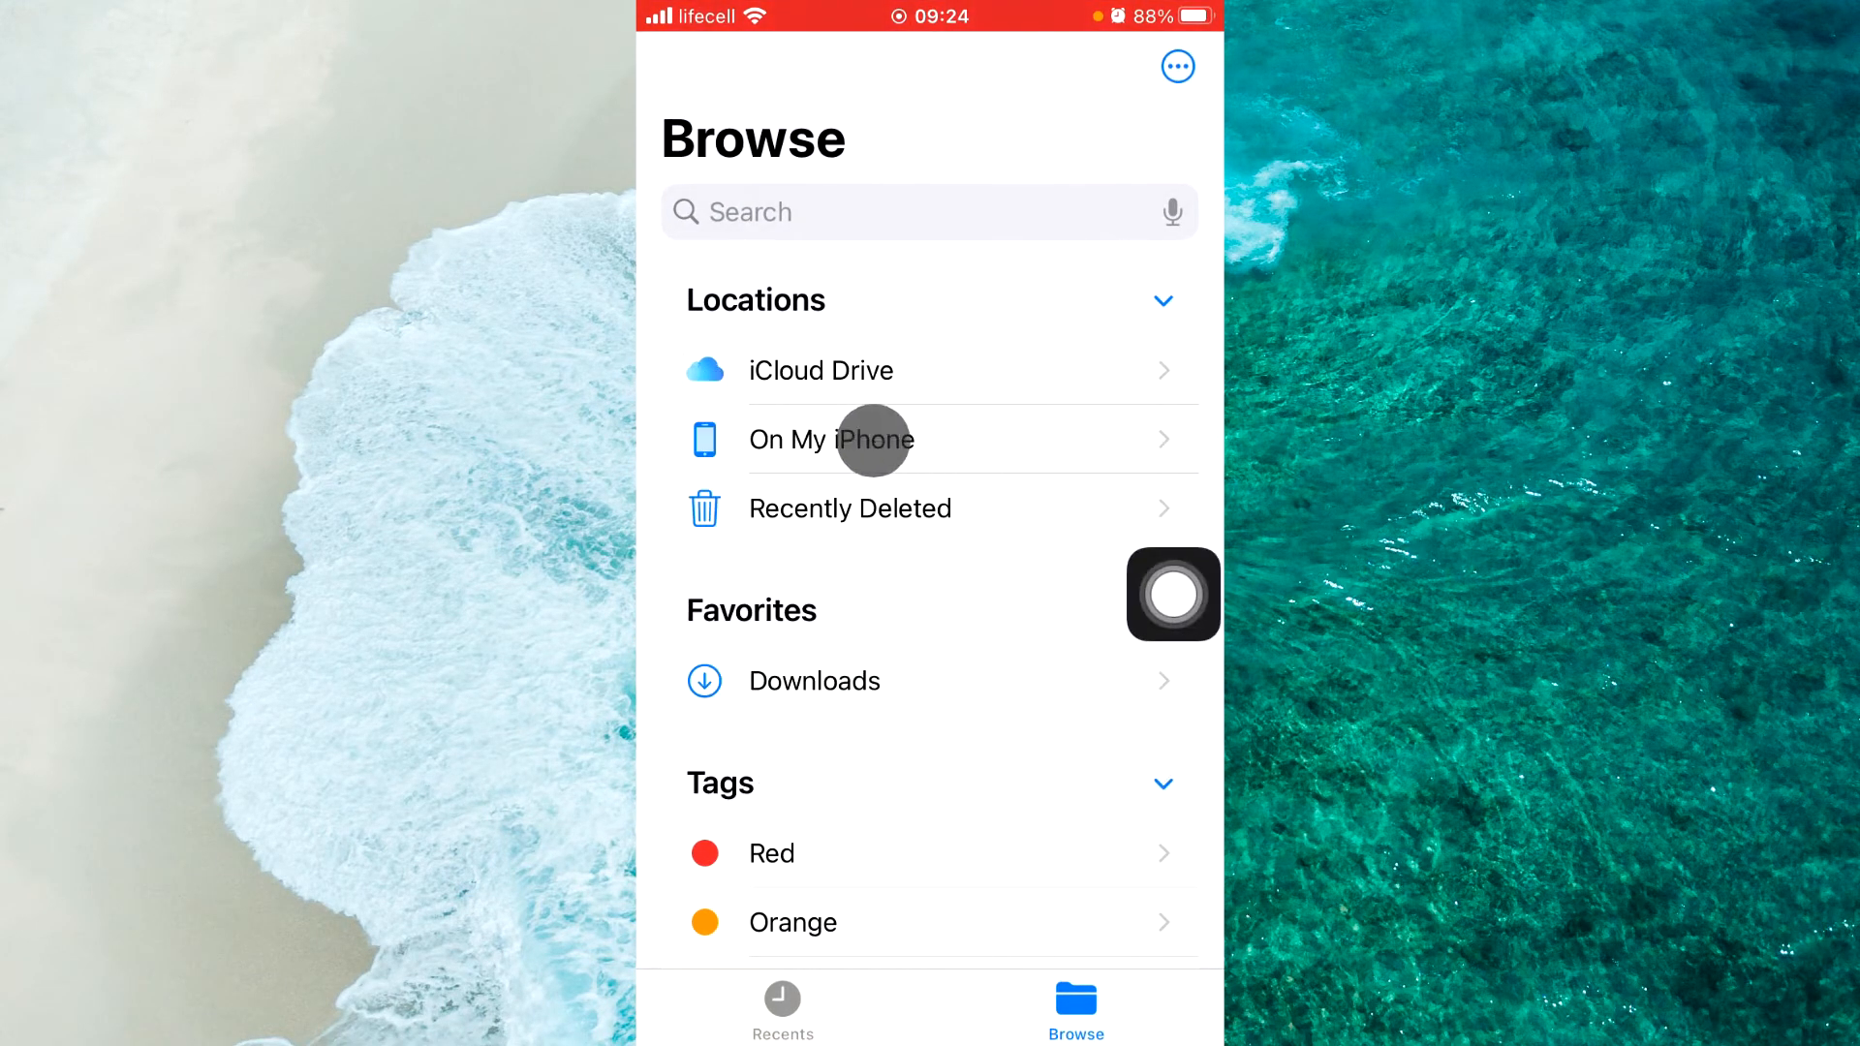
Extract the mydata zip in On My iPhone's Chrome folder and browse its json folder
{"action": "left_click", "coordinate": [831, 440]}
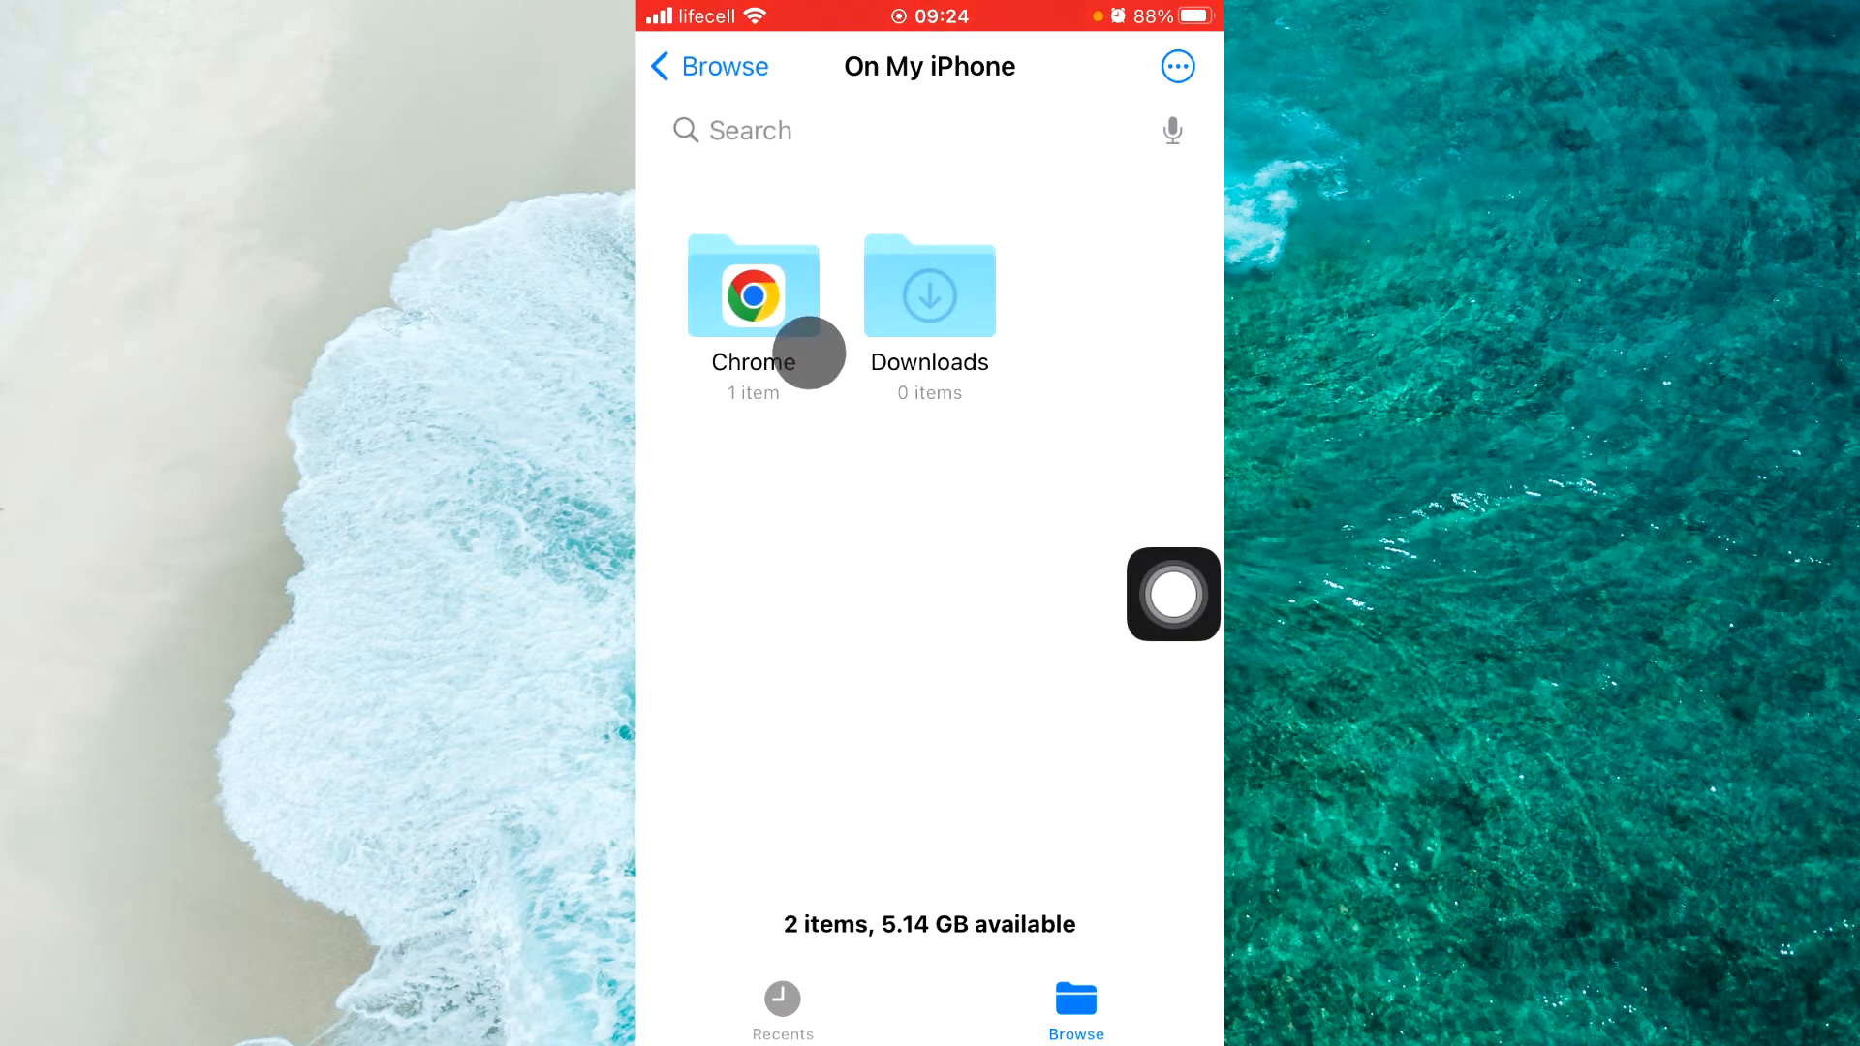
{"action": "left_click", "coordinate": [754, 287]}
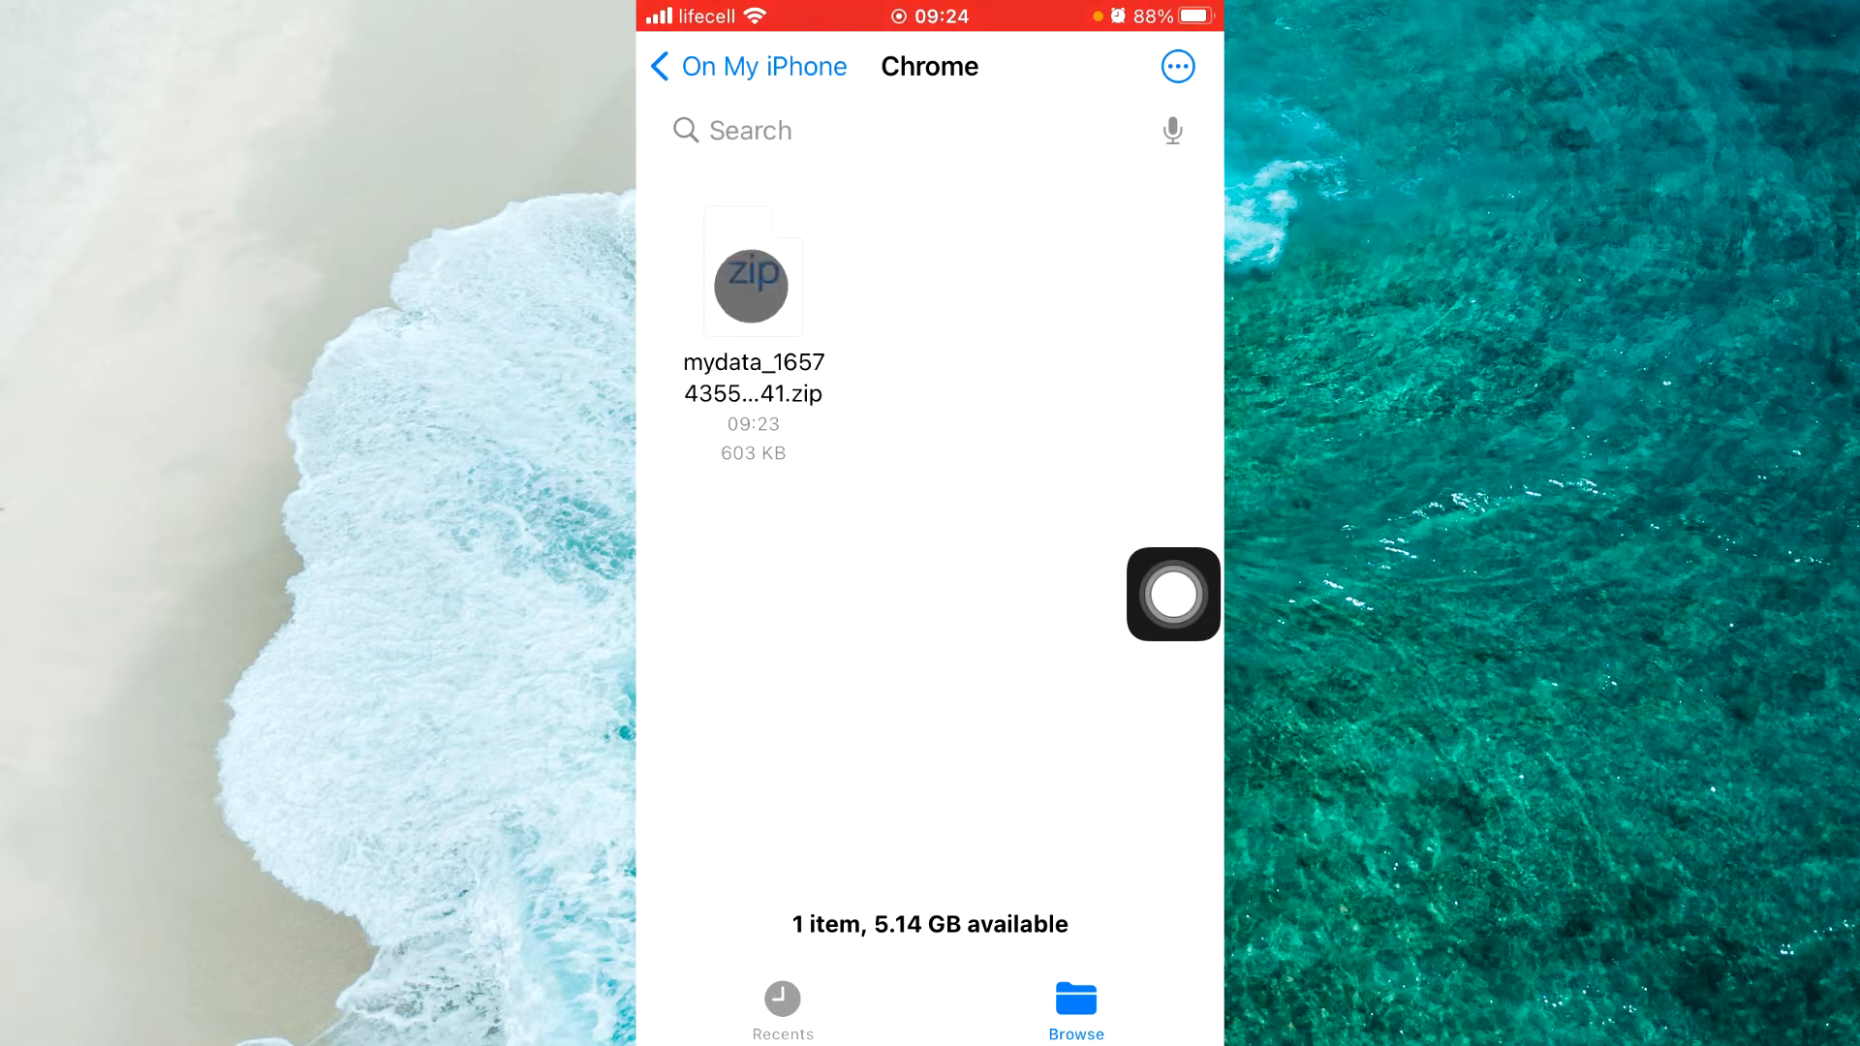
{"action": "left_click", "coordinate": [752, 283]}
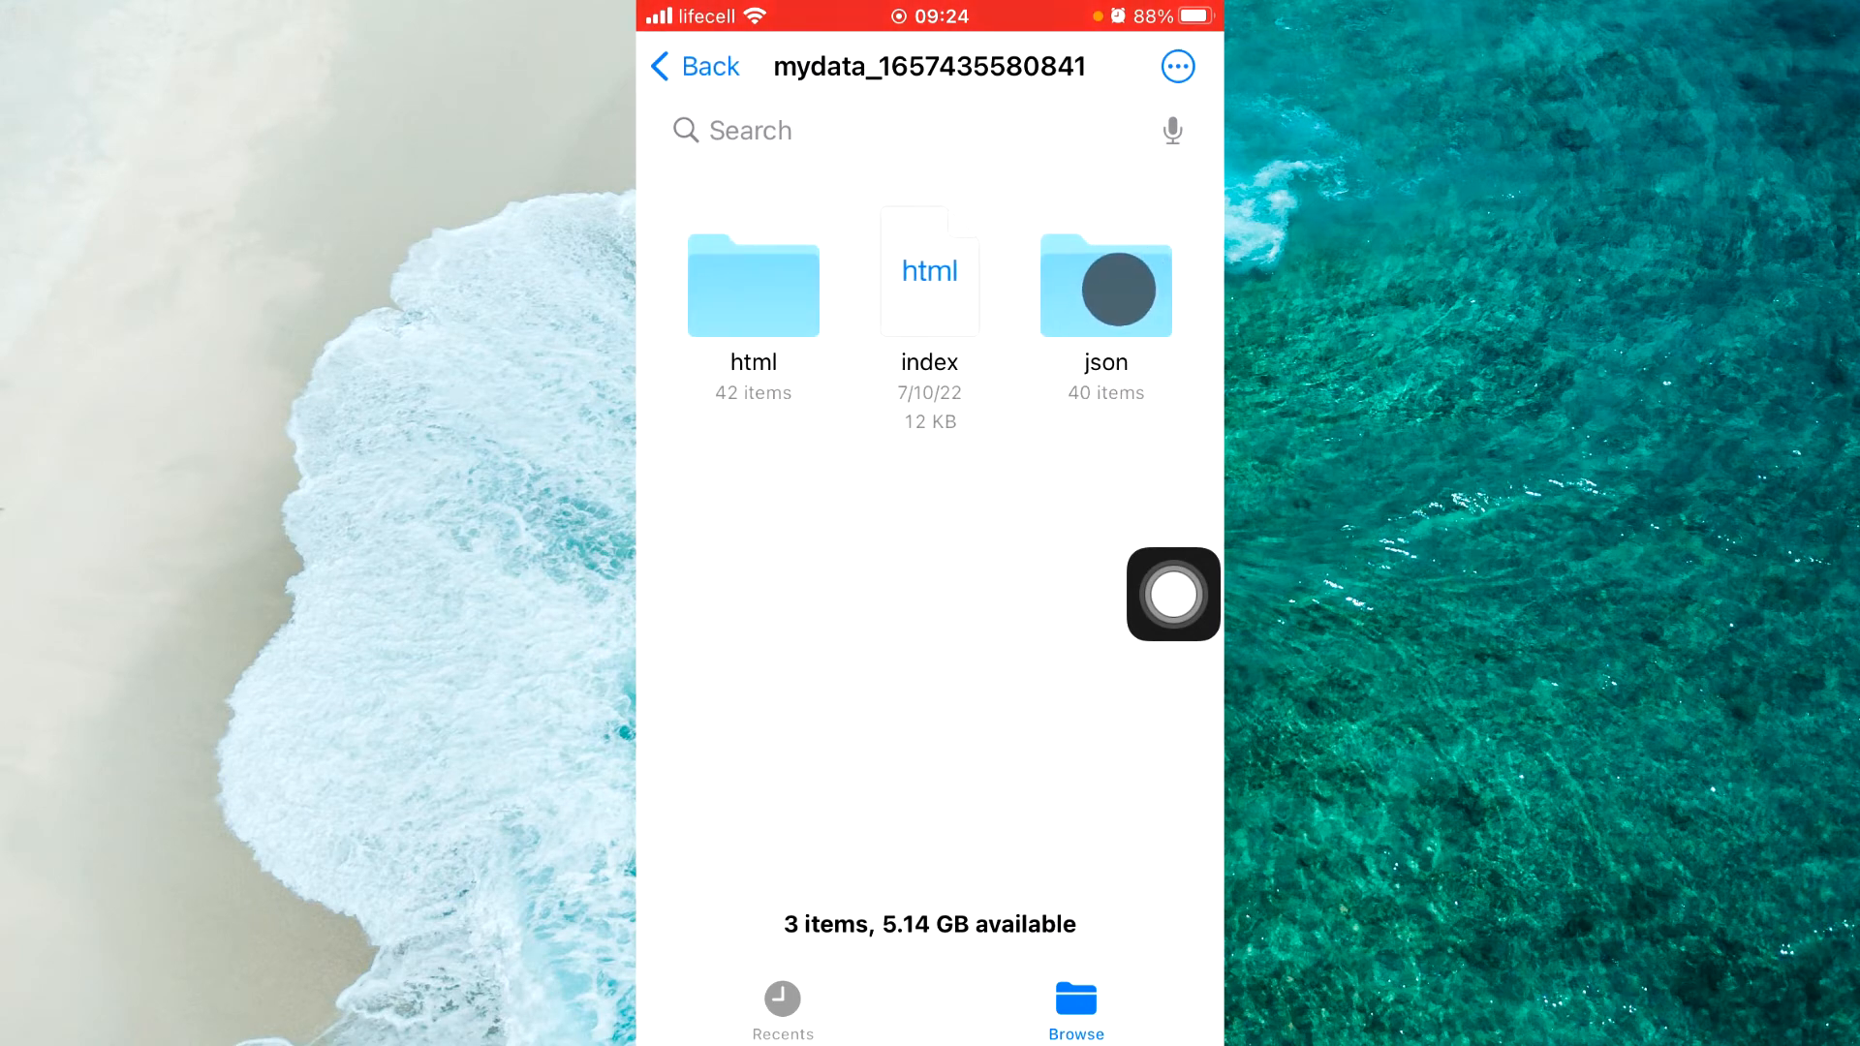
{"action": "left_click", "coordinate": [1103, 286]}
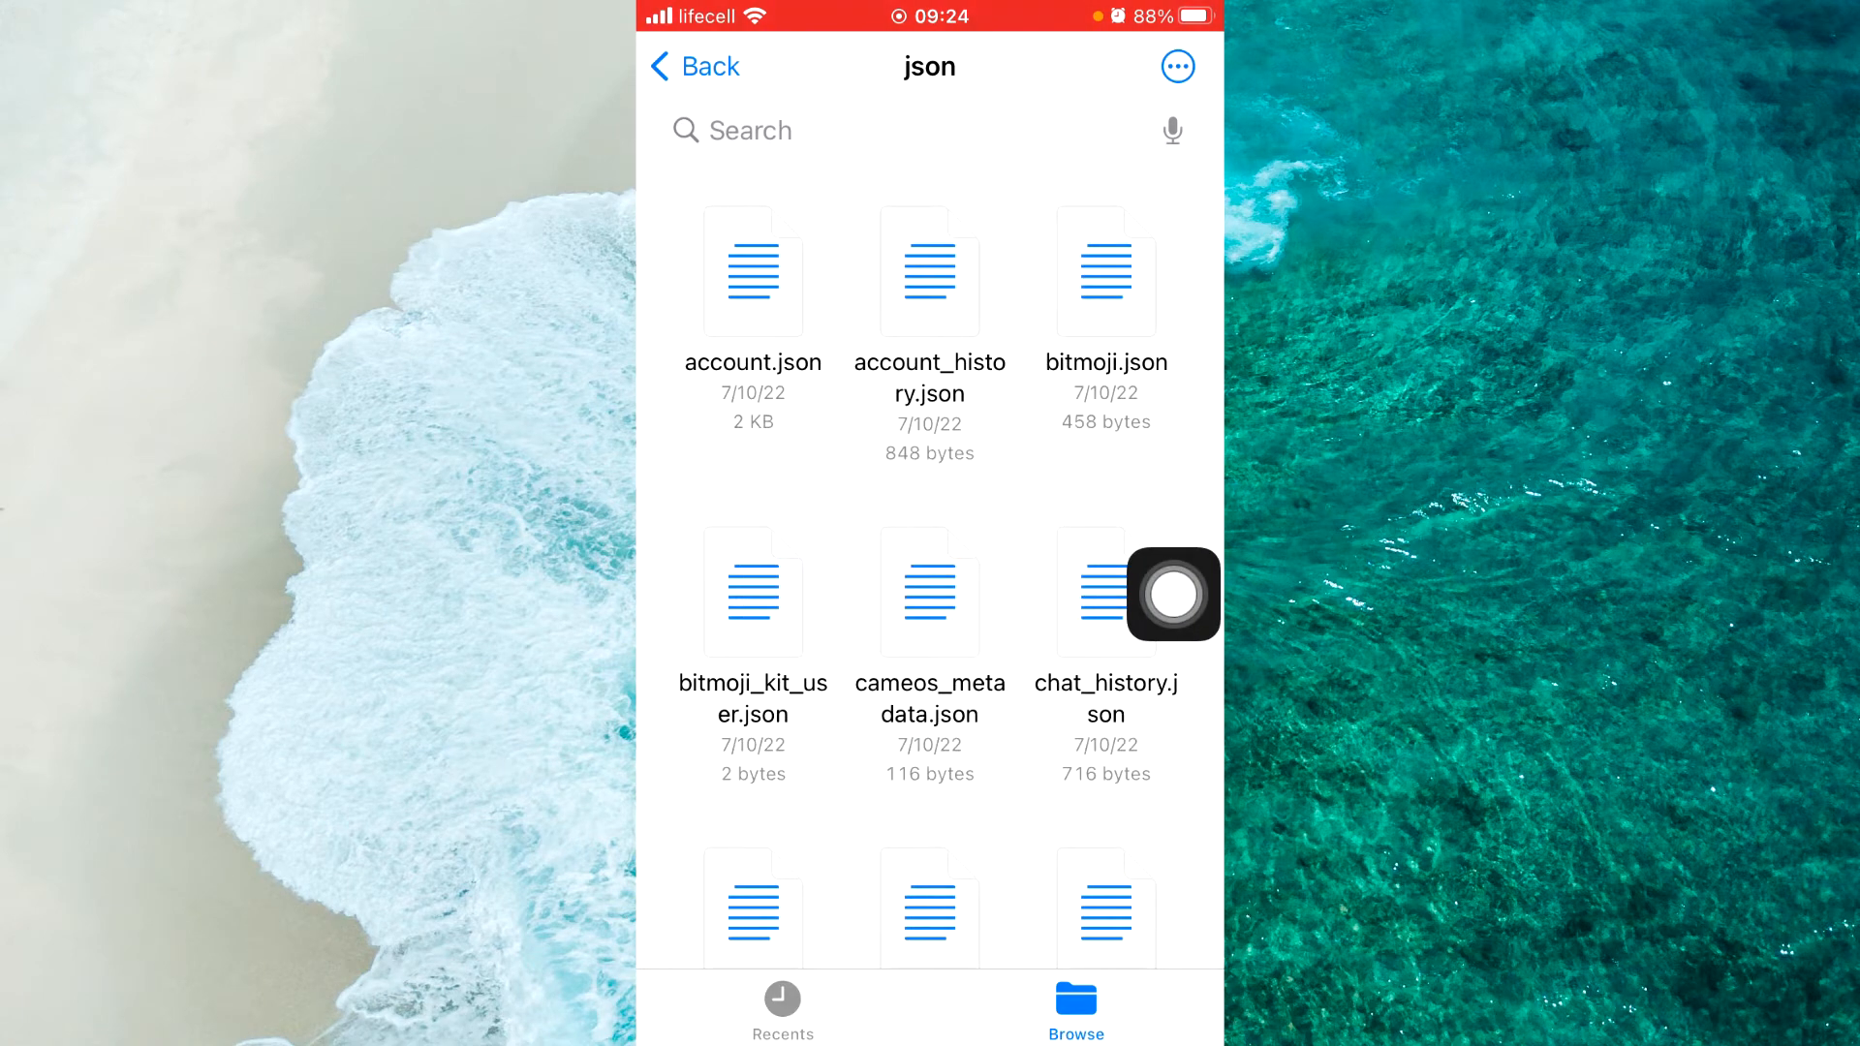
{"action": "scroll", "scroll_direction": "down", "scroll_amount": 3}
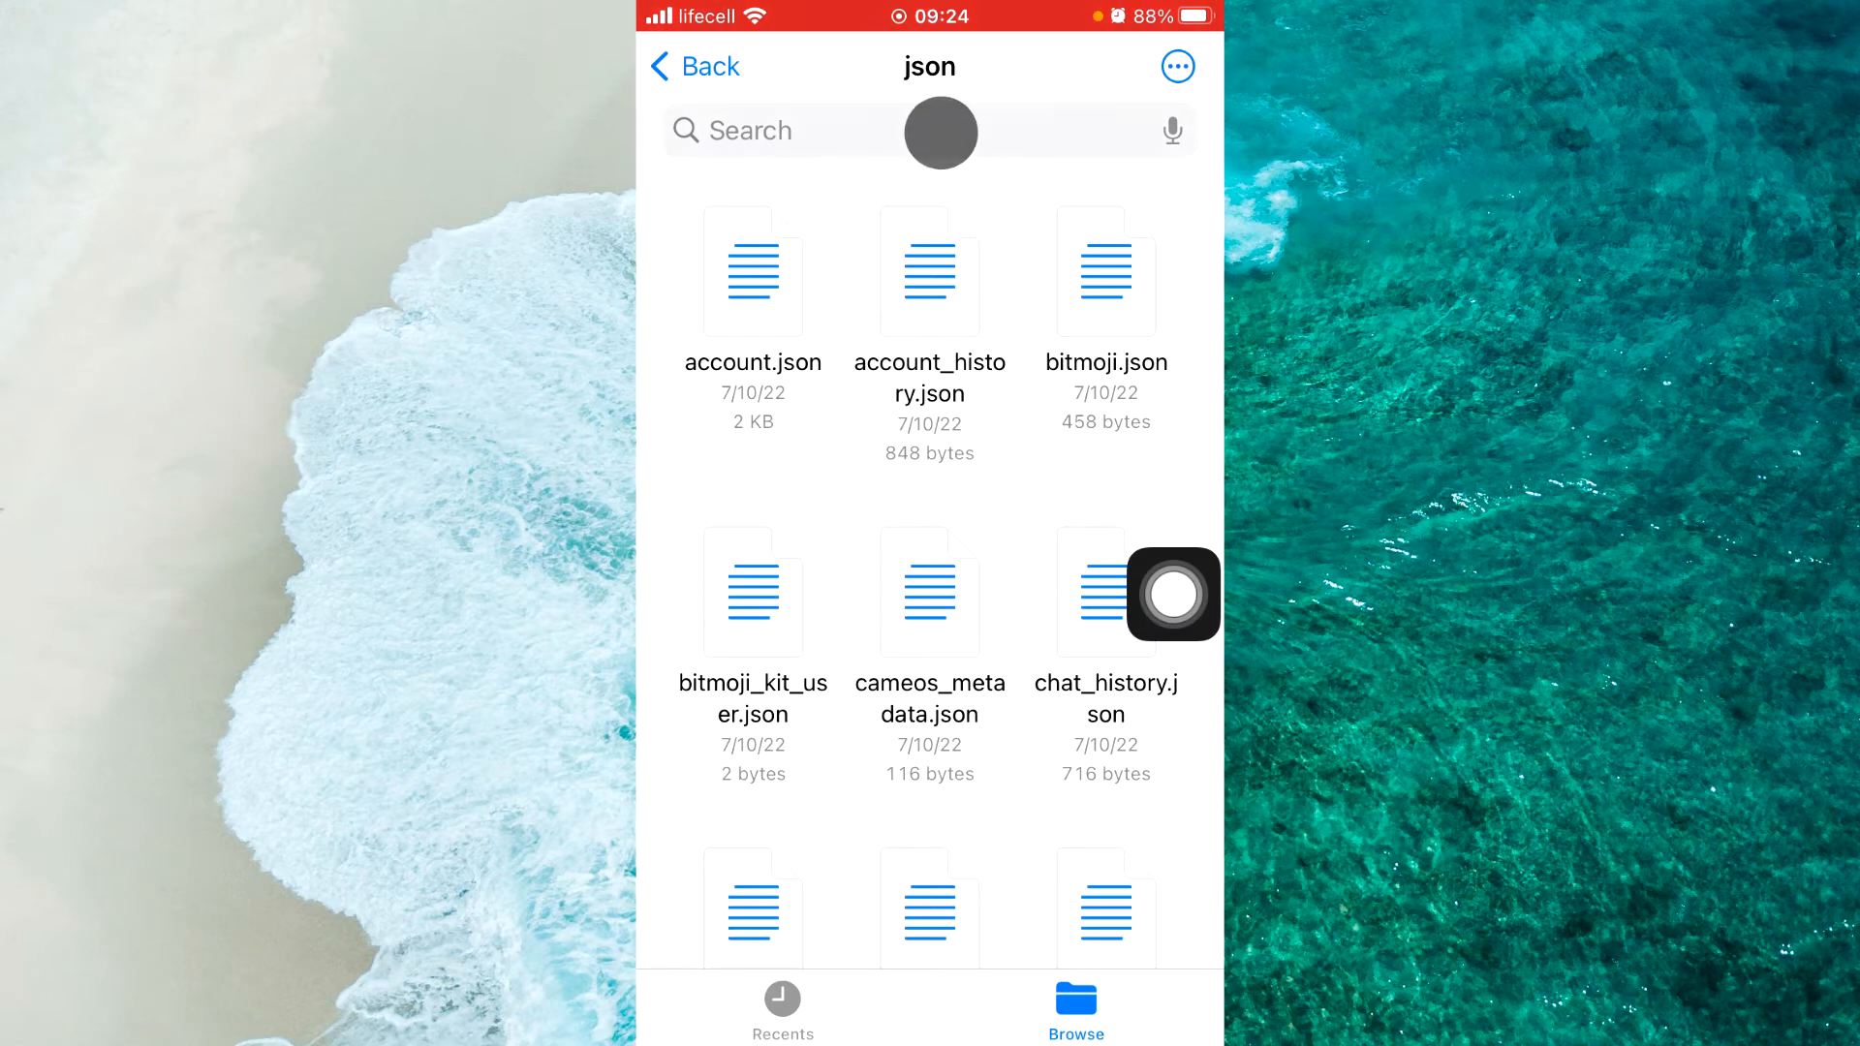
Search the folder for 'Fr' and open the friends HTML result
{"action": "left_click", "coordinate": [831, 130]}
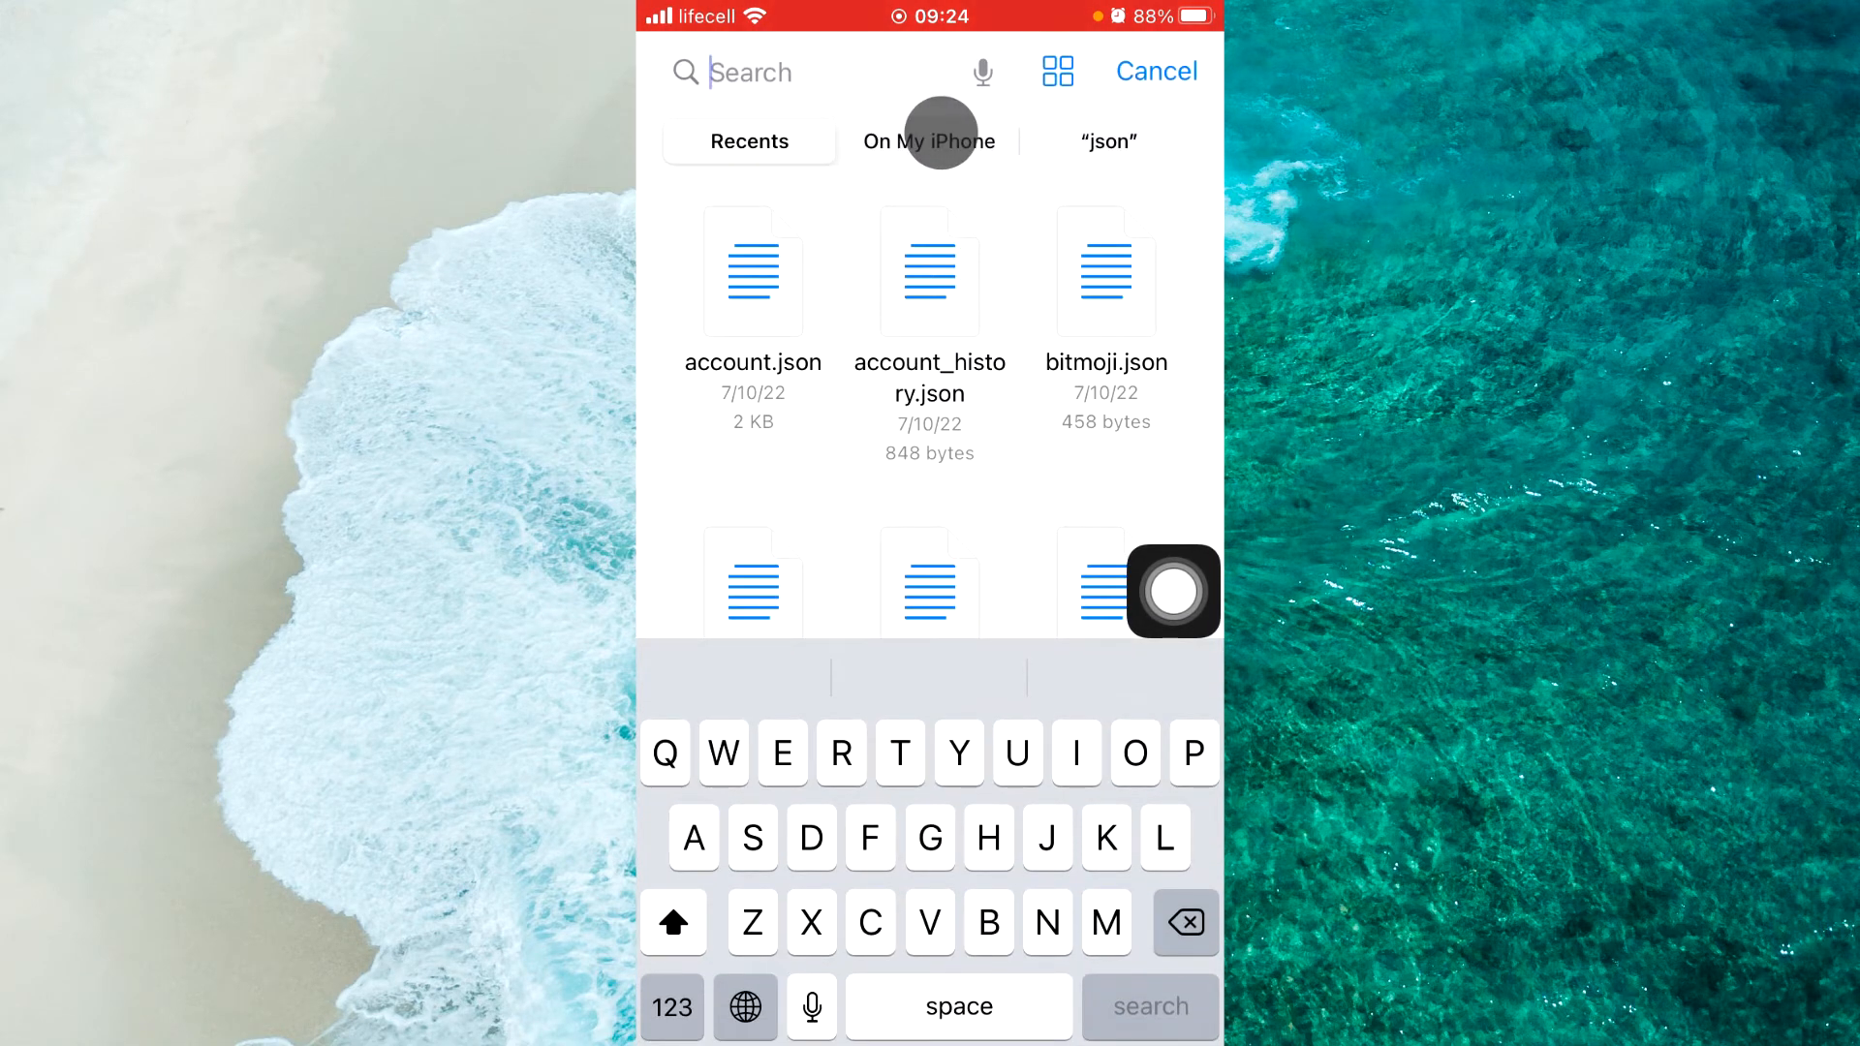
{"action": "type", "text": "Fr"}
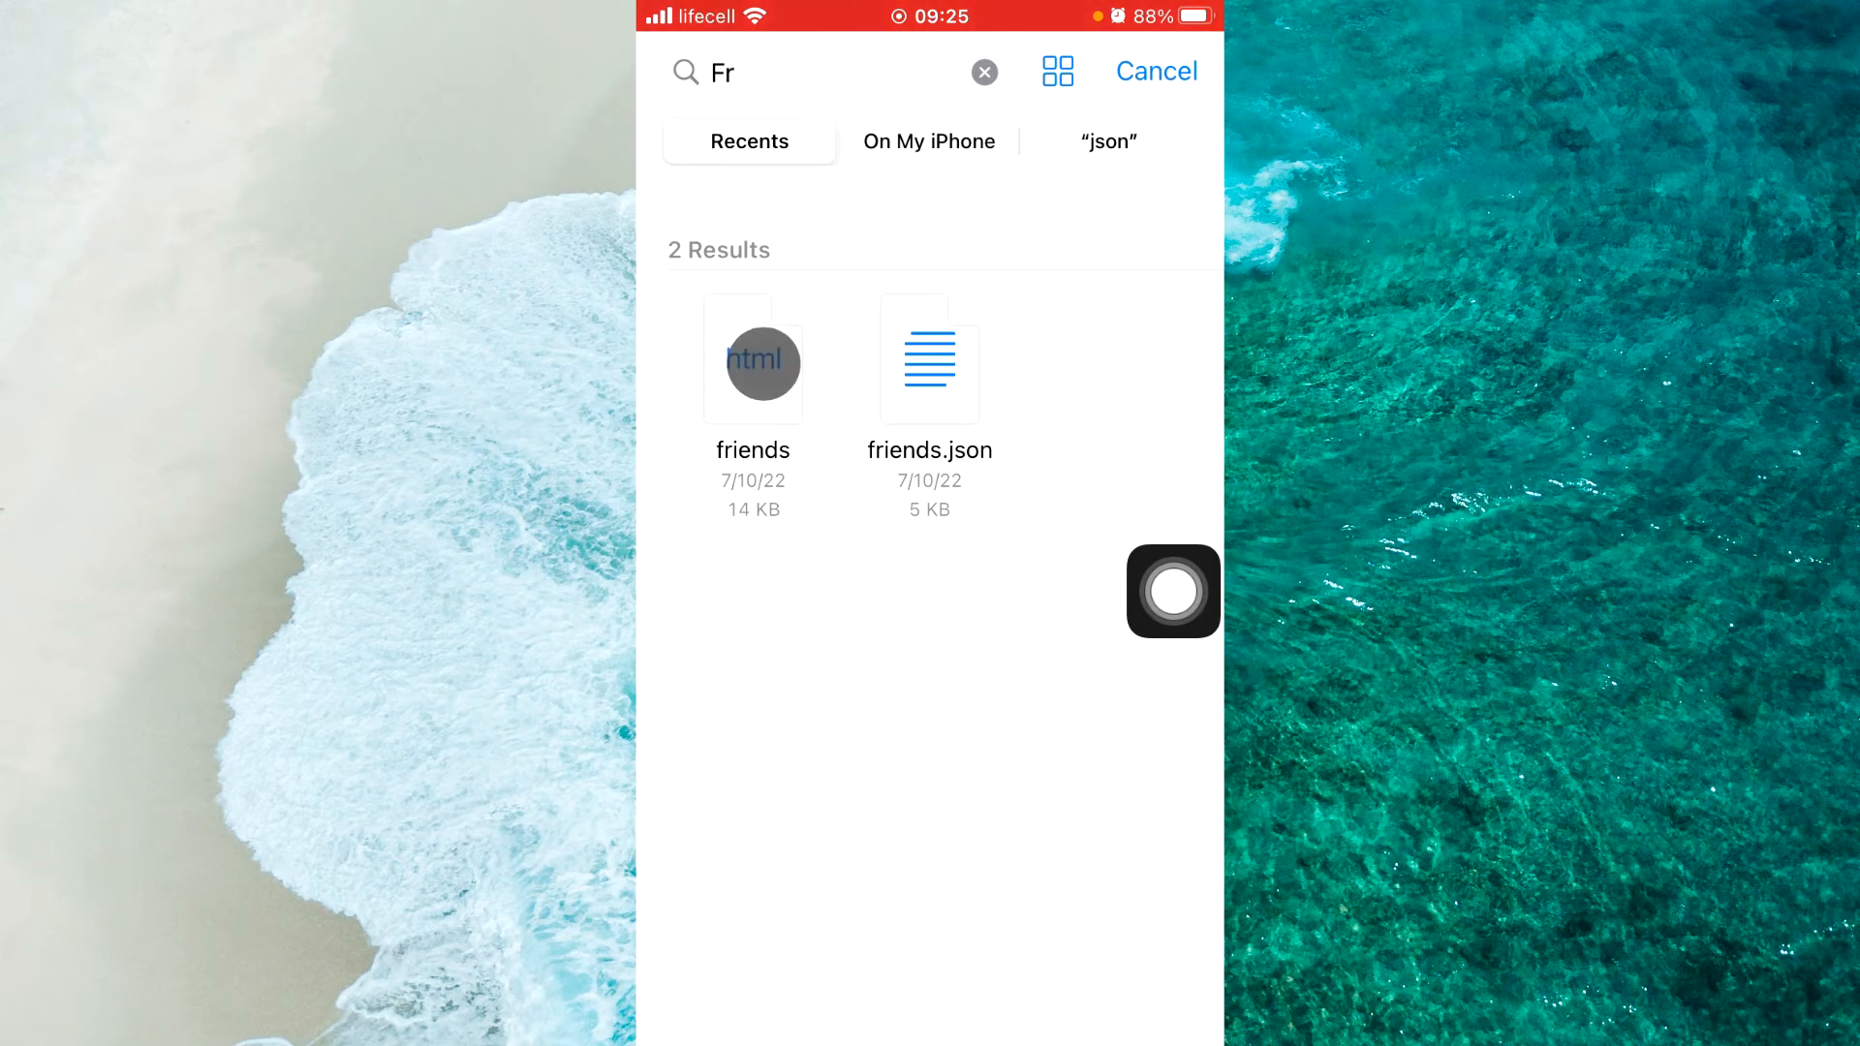
{"action": "left_click", "coordinate": [752, 361]}
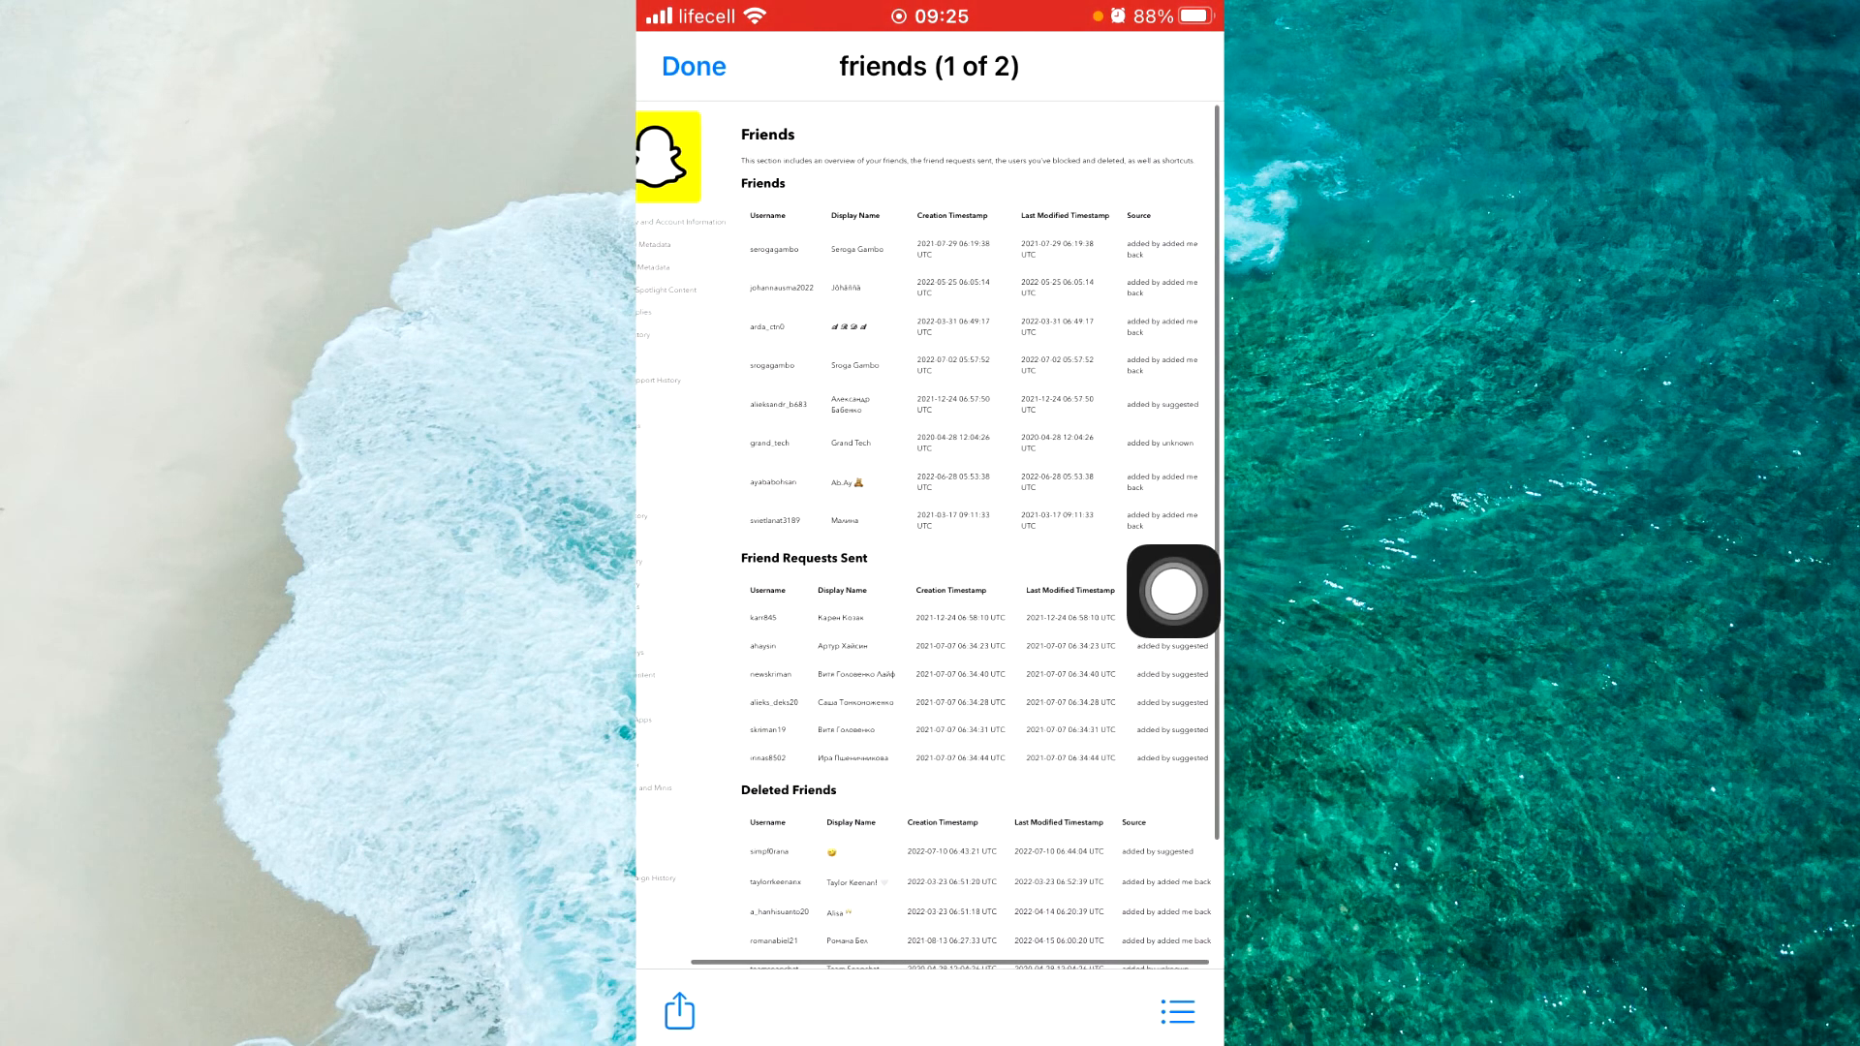
Scroll through the friends page to the sent requests and deleted friends tables
{"action": "scroll", "scroll_direction": "down", "scroll_amount": 3}
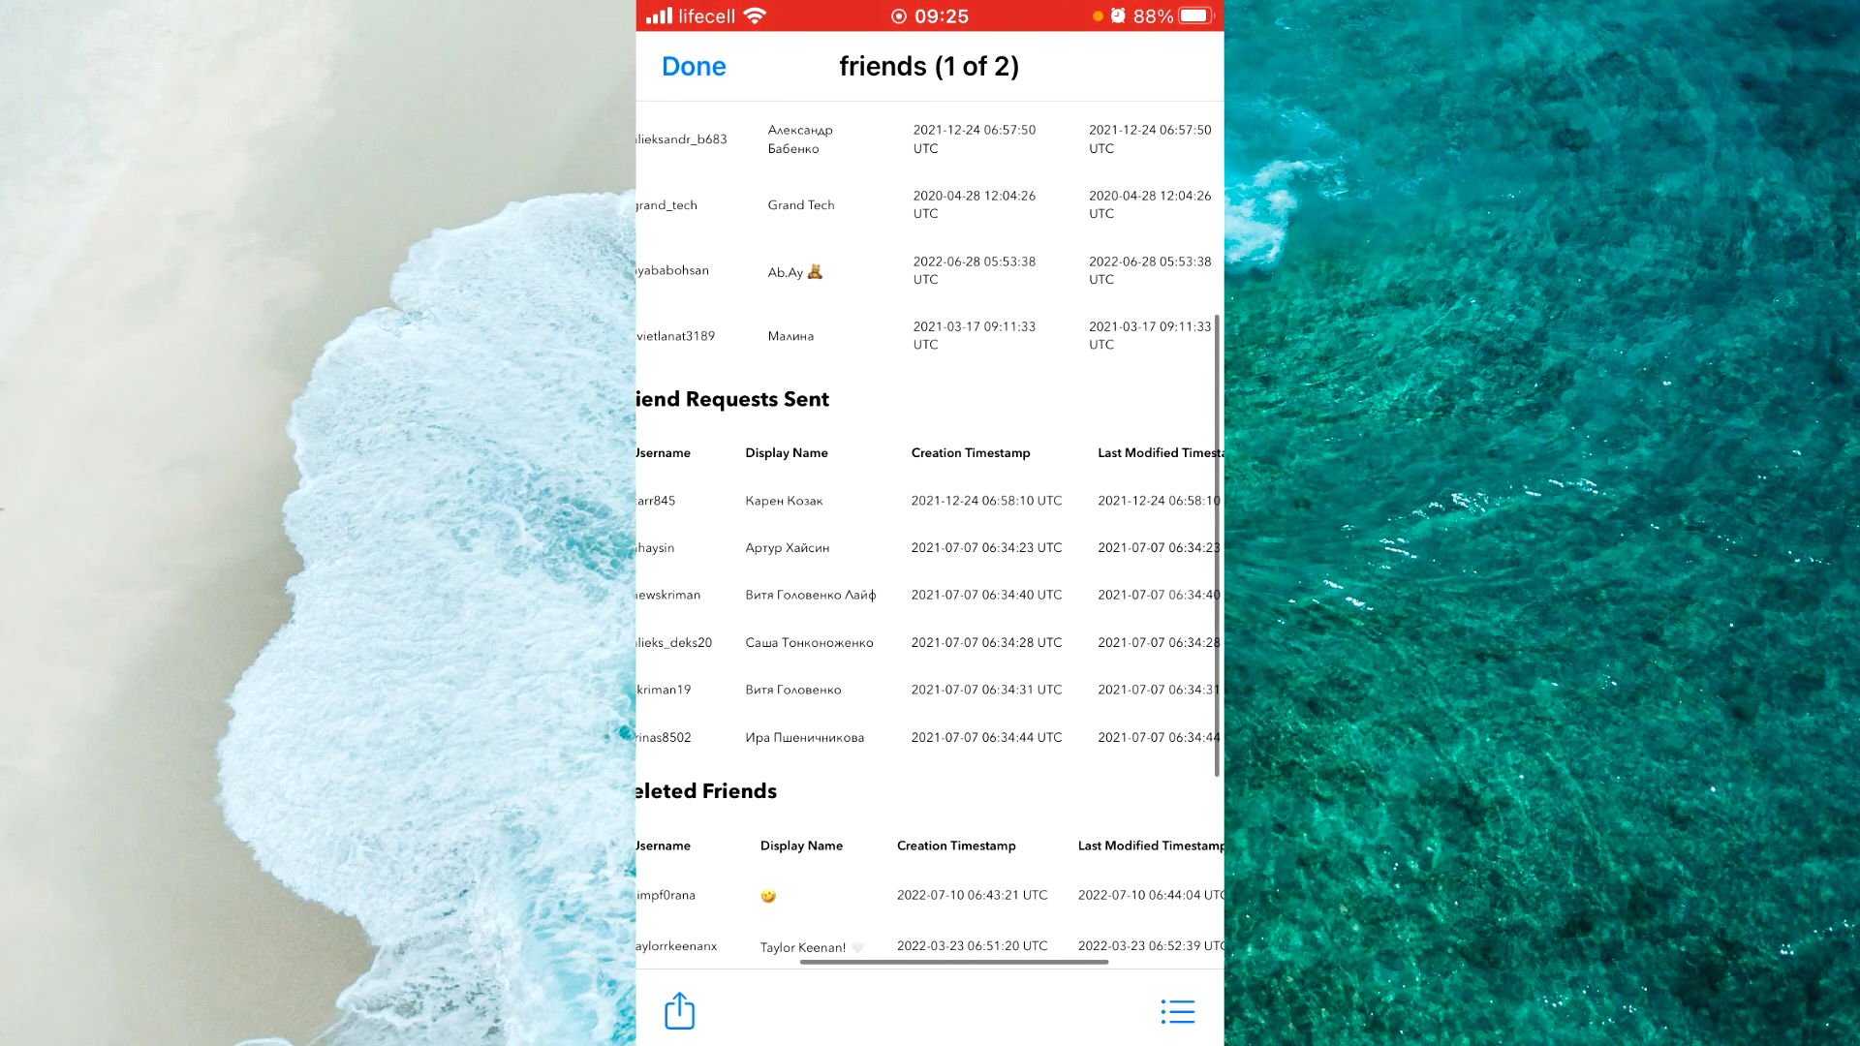
{"action": "scroll", "scroll_direction": "right", "scroll_amount": 3}
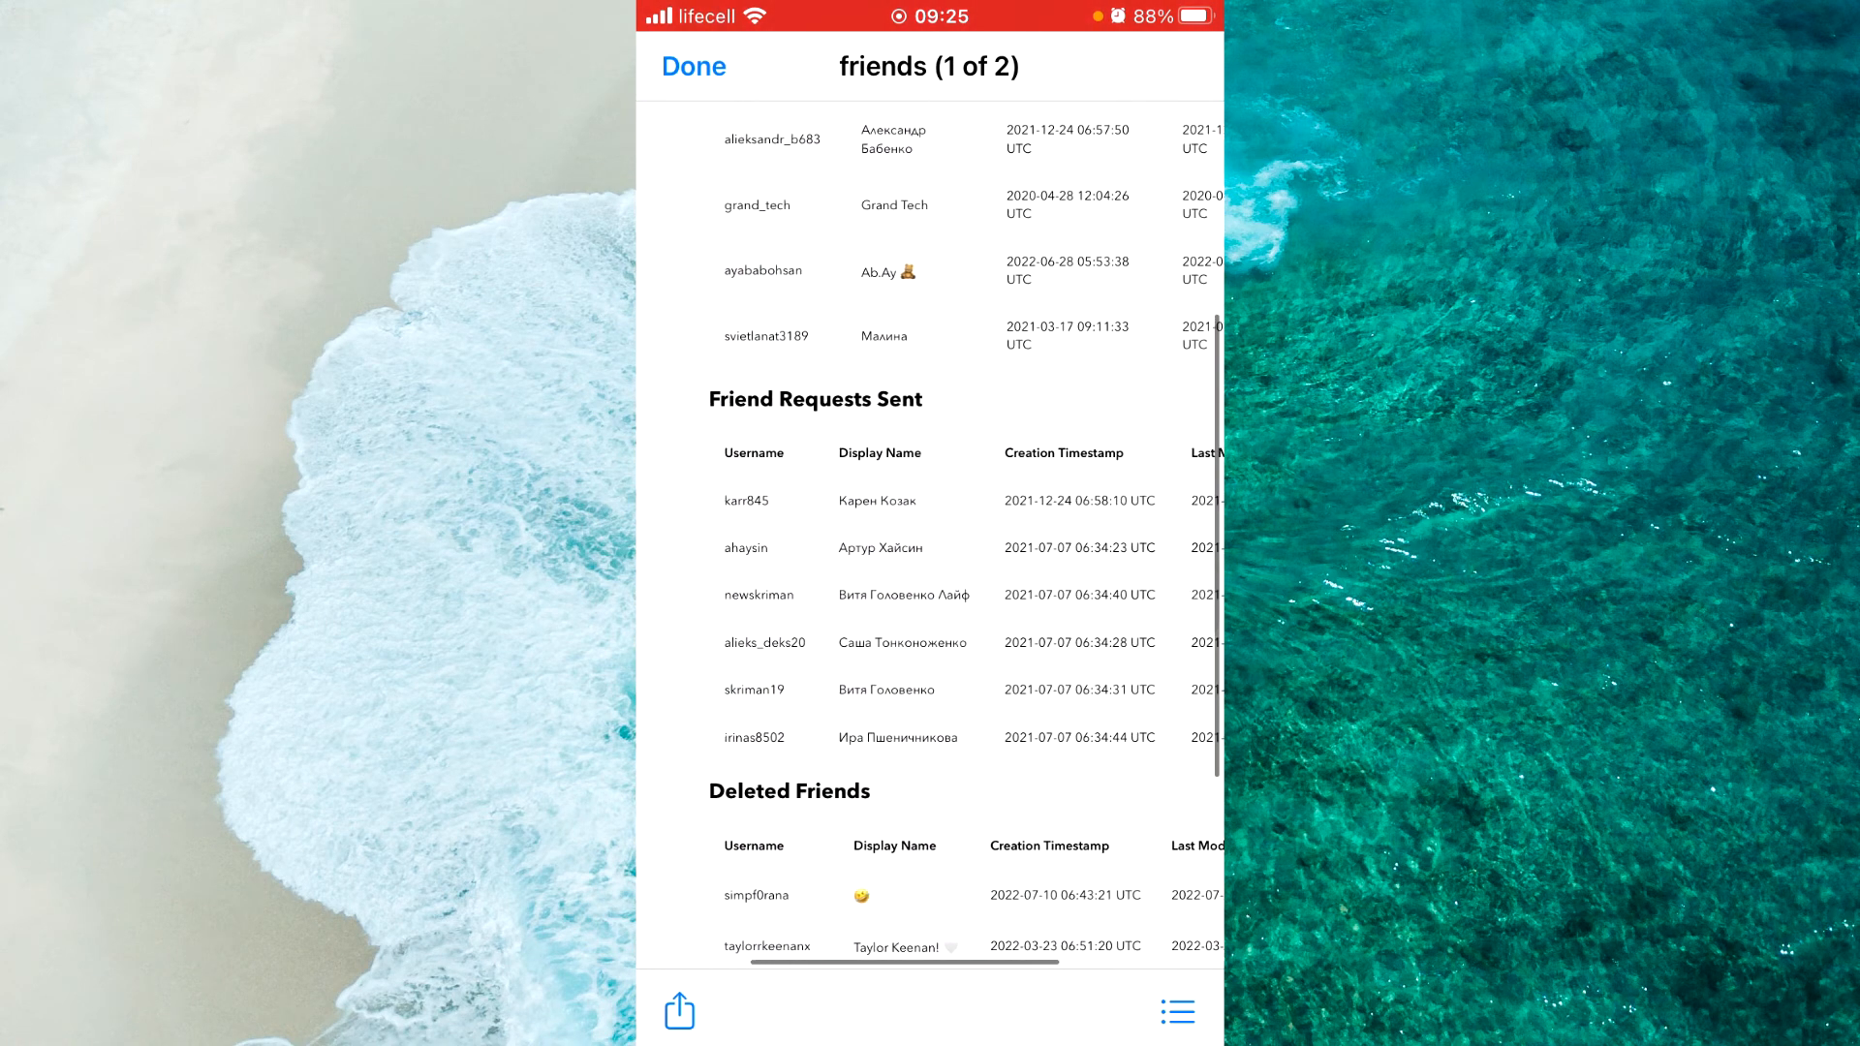
{"action": "scroll", "scroll_direction": "down", "scroll_amount": 3}
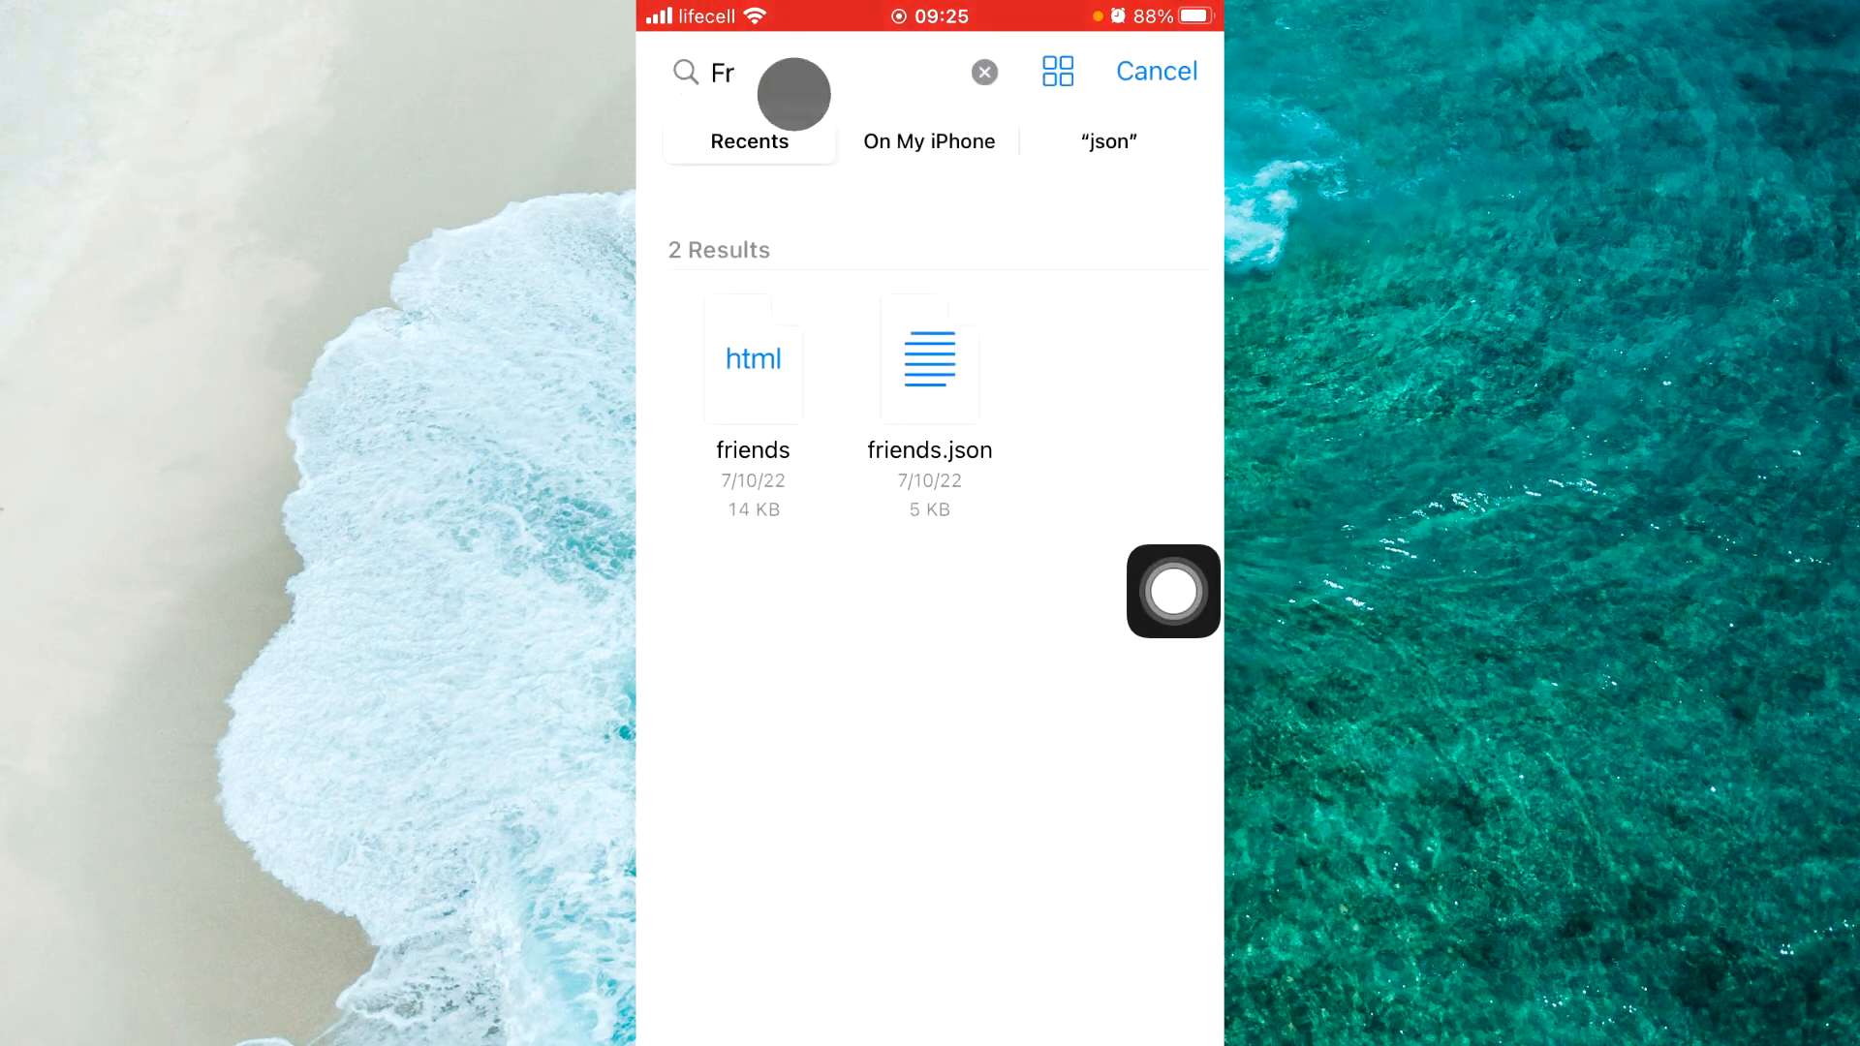
Cancel the search and scroll through the json folder's data files again
{"action": "left_click", "coordinate": [982, 71]}
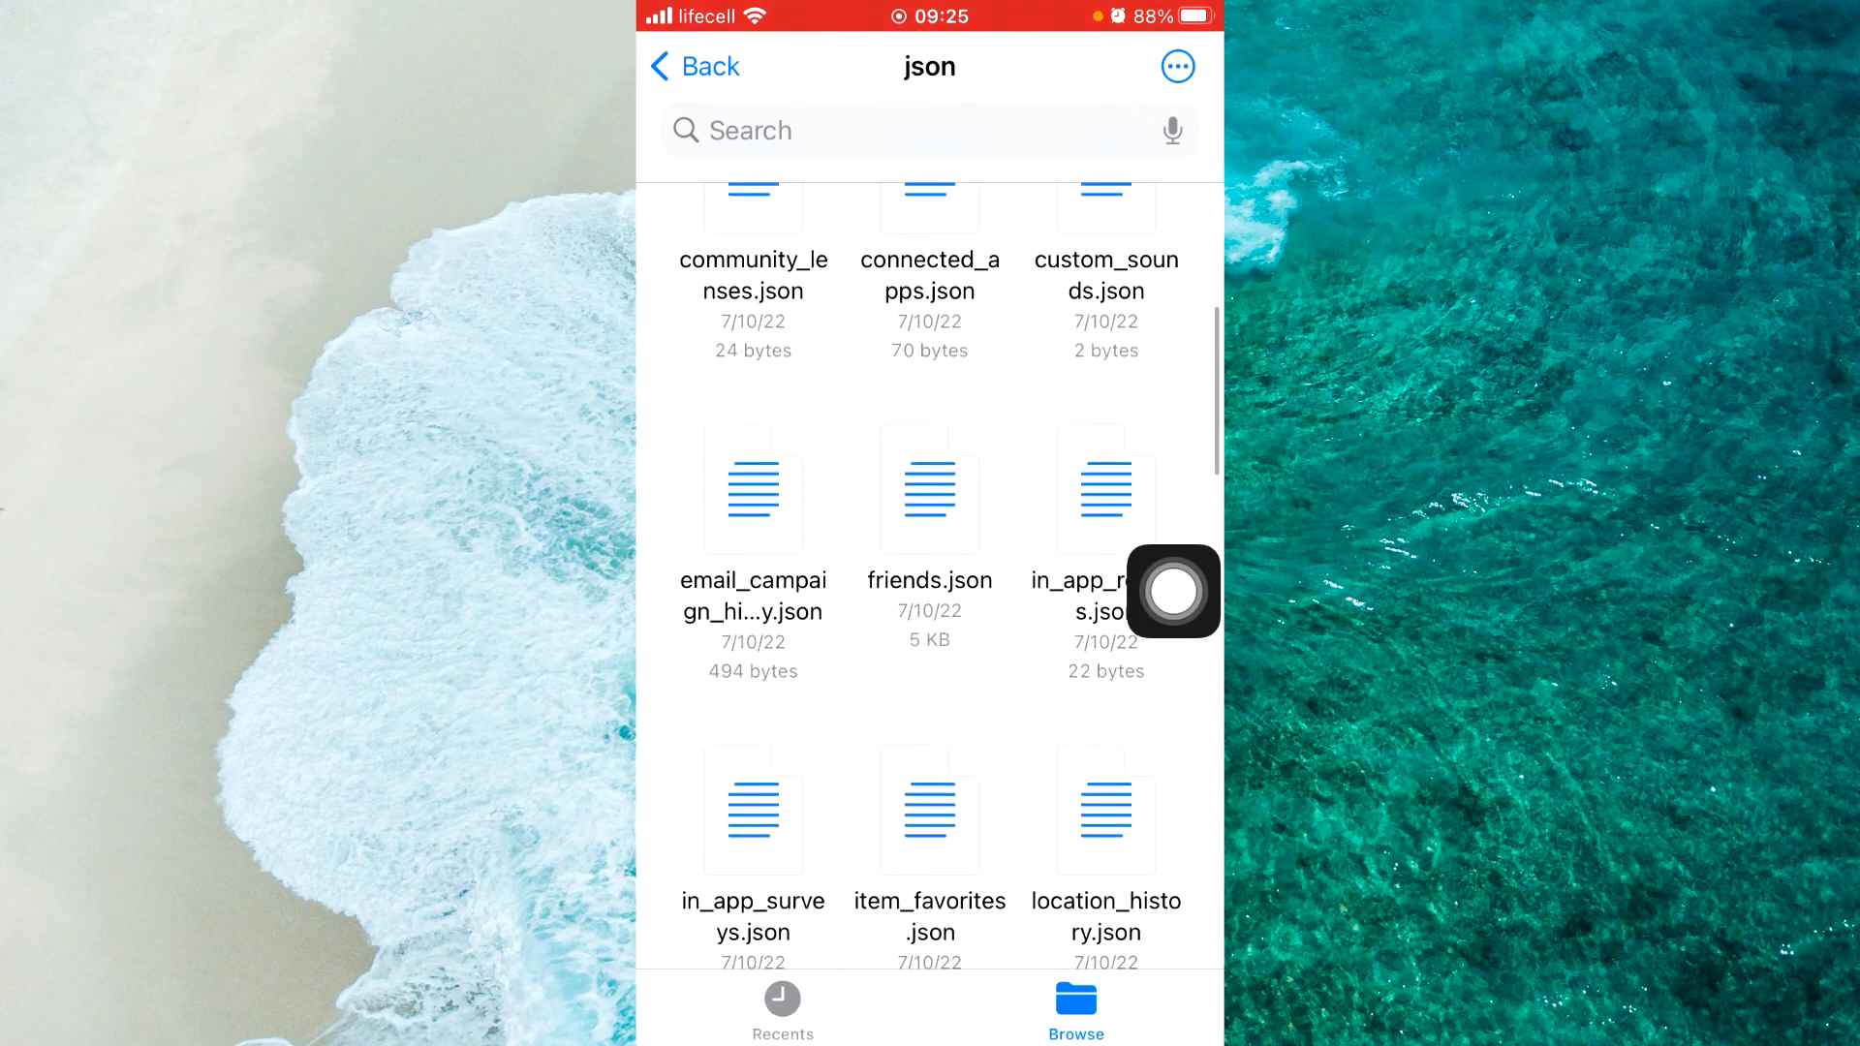
{"action": "scroll", "scroll_direction": "down", "scroll_amount": 3}
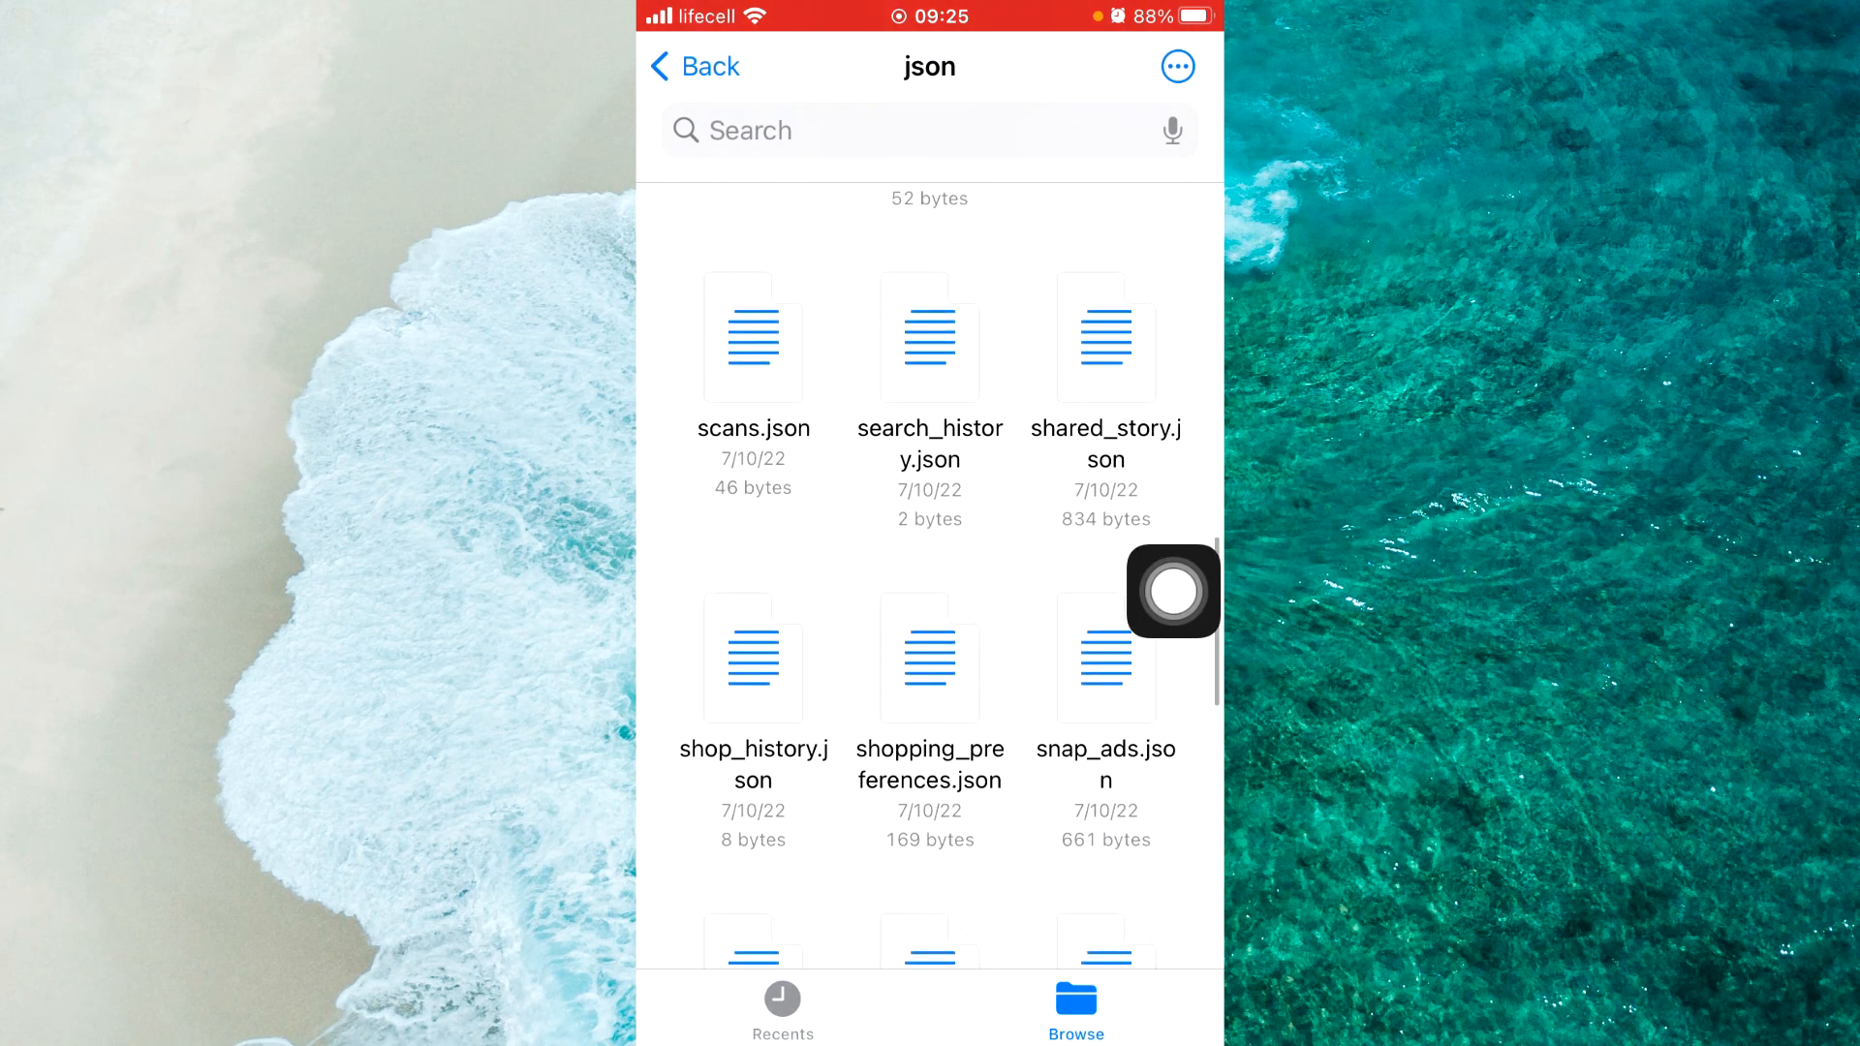